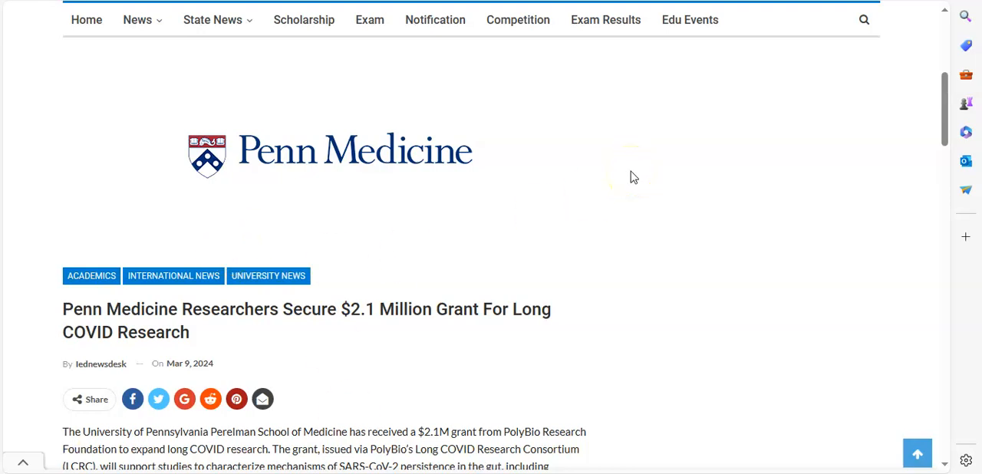
mouse_move(550, 198)
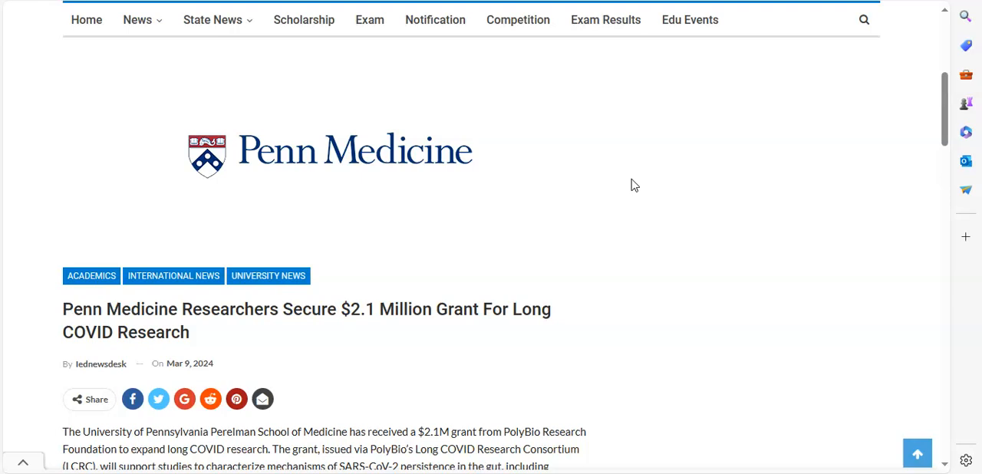
- Scroll the datareport.info forum topic list to locate the long COVID vaccine study thread
scroll(down, 3)
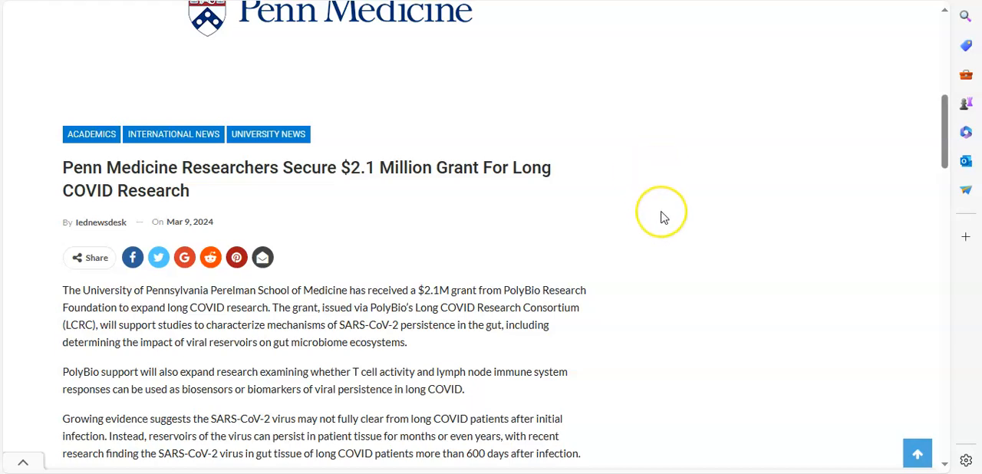
scroll(up, 3)
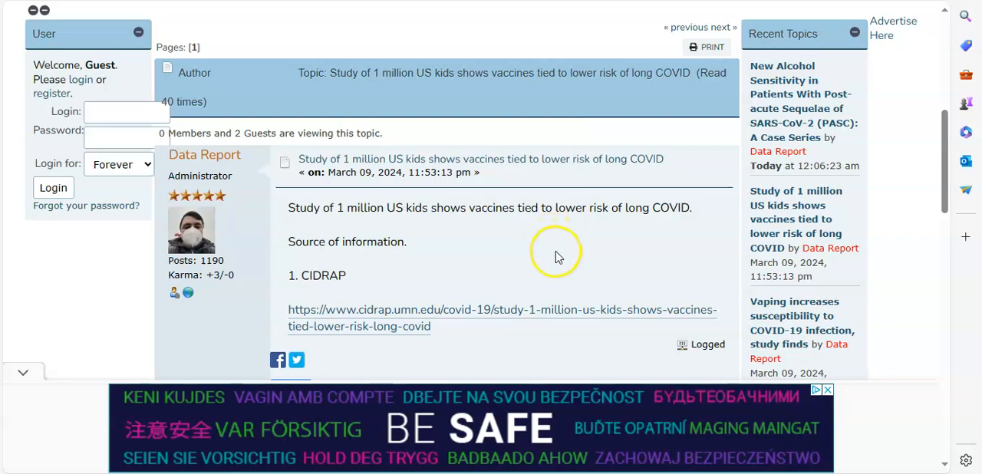
mouse_move(564, 263)
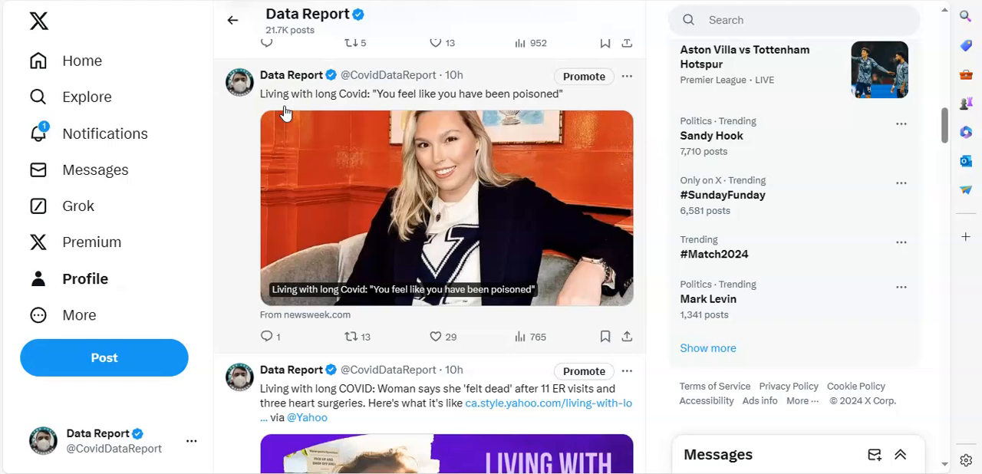
- Scroll the Data Report X profile down to the Yahoo 'felt dead' long COVID post
scroll(down, 3)
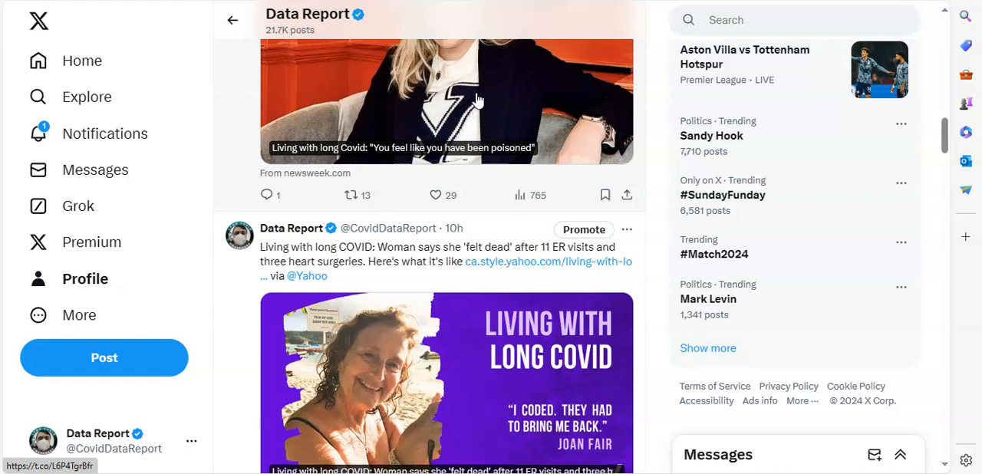
mouse_move(405, 108)
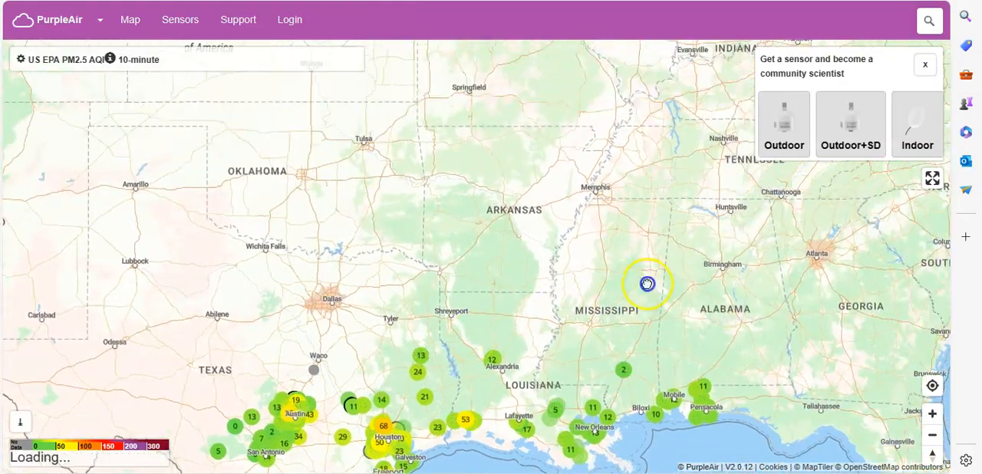
- Pan the PurpleAir map west to show sensors across the central and western US
drag(647, 284, 361, 296)
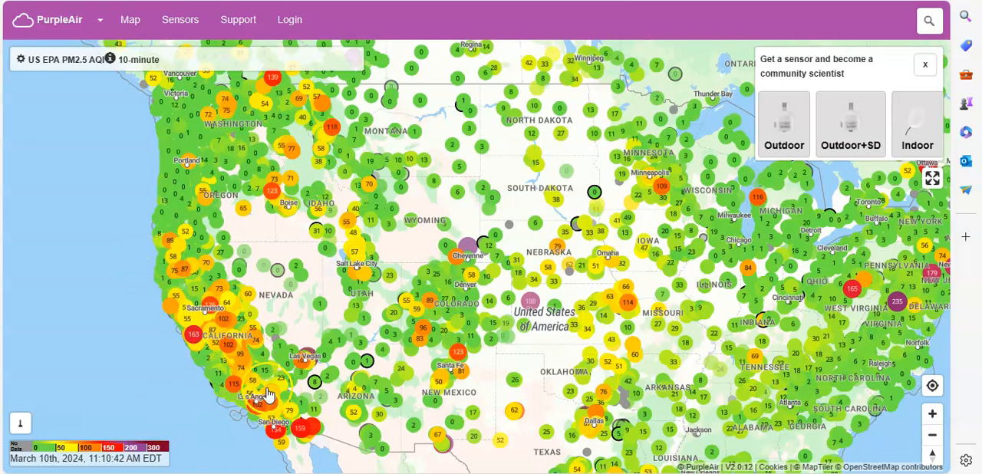
mouse_move(208, 135)
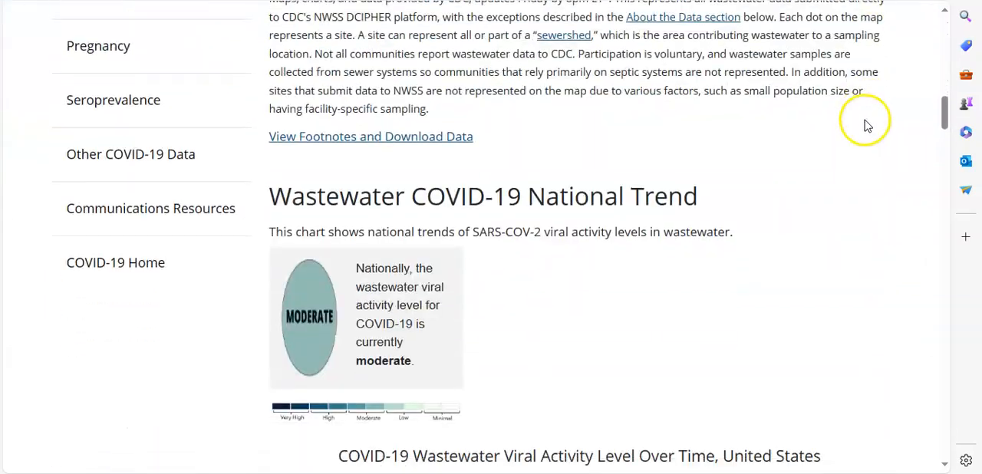
- Scroll past the National Trend chart to the wastewater site map and legend table
scroll(down, 3)
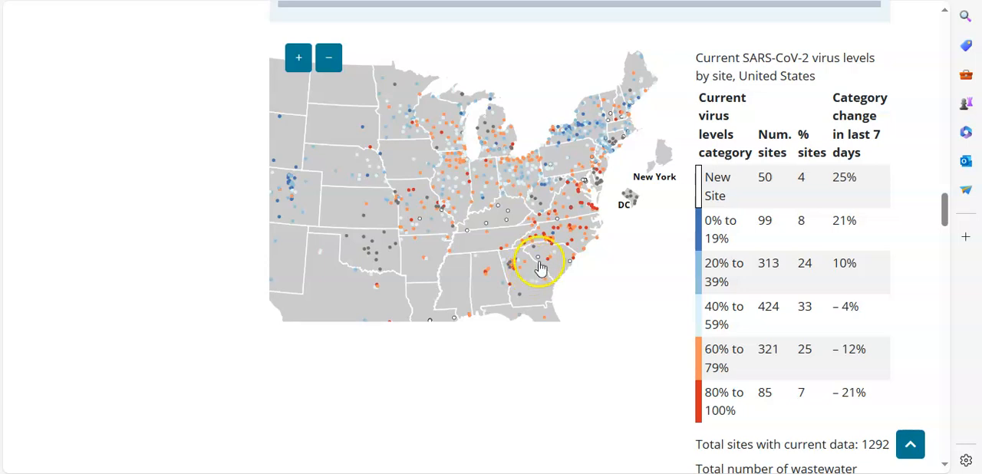
mouse_move(593, 225)
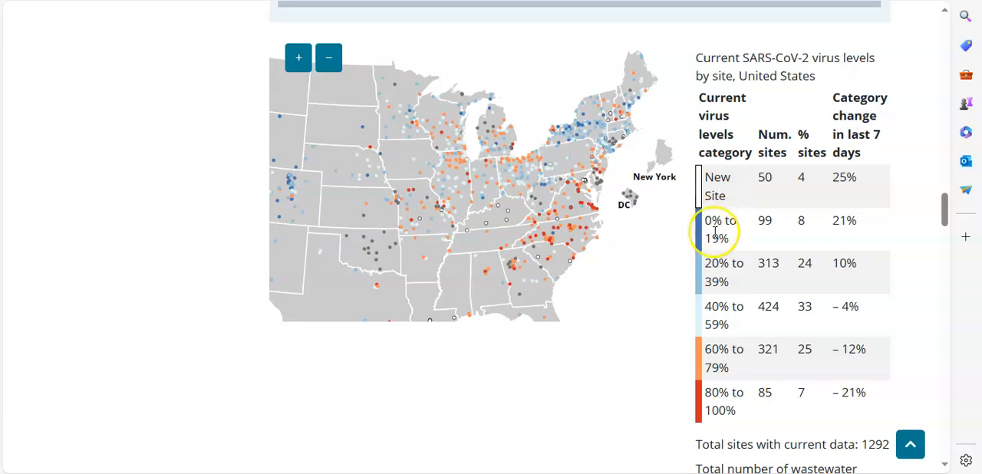
mouse_move(562, 233)
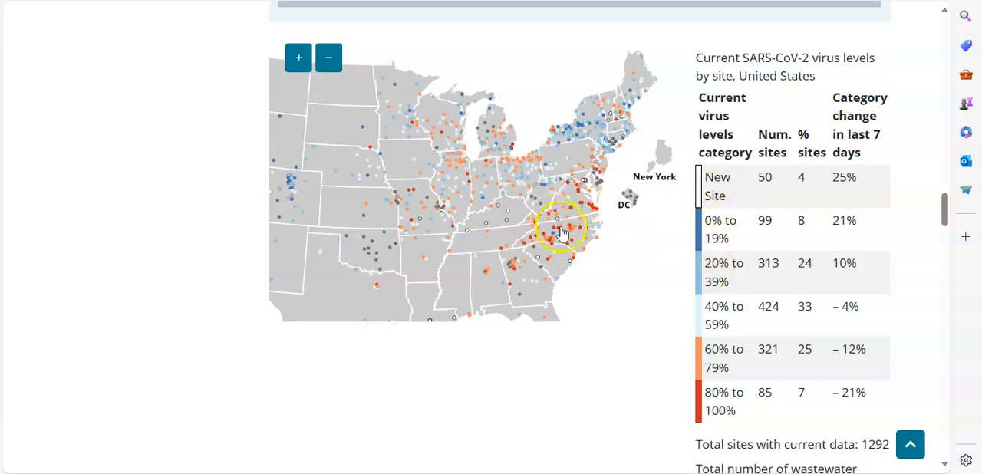
mouse_move(597, 234)
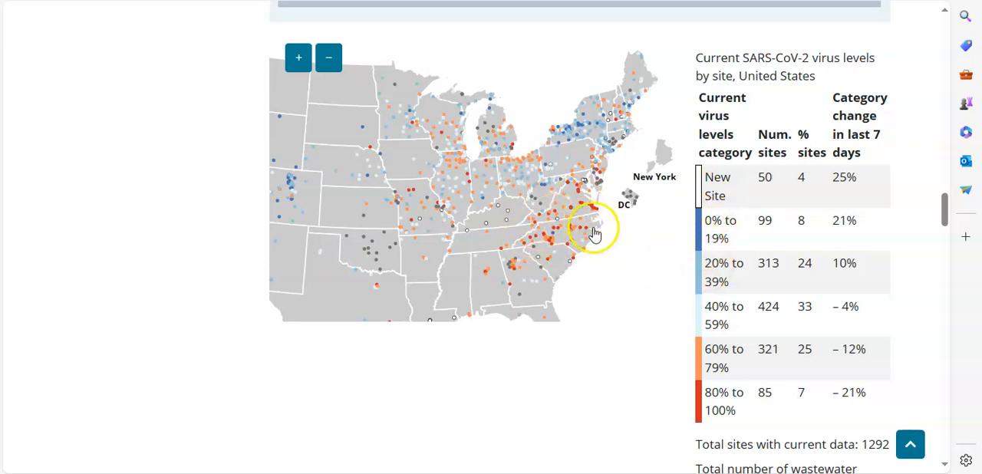
mouse_move(571, 242)
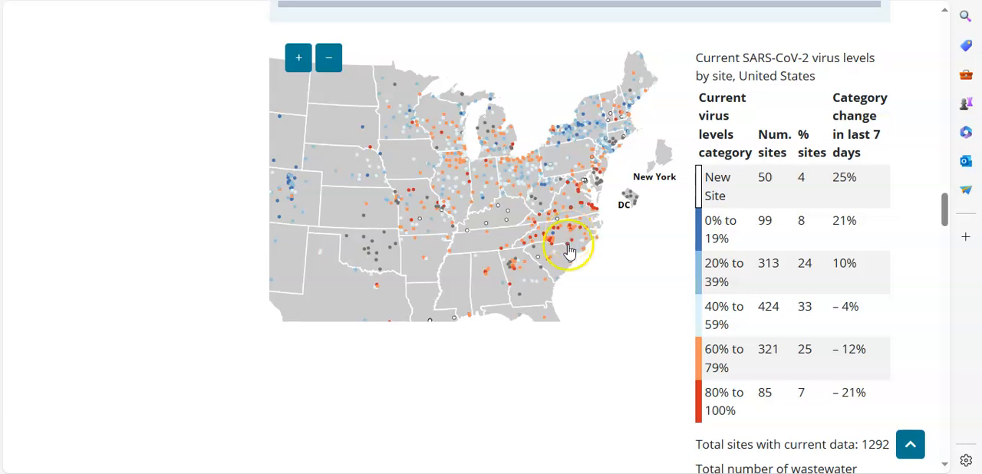
mouse_move(553, 173)
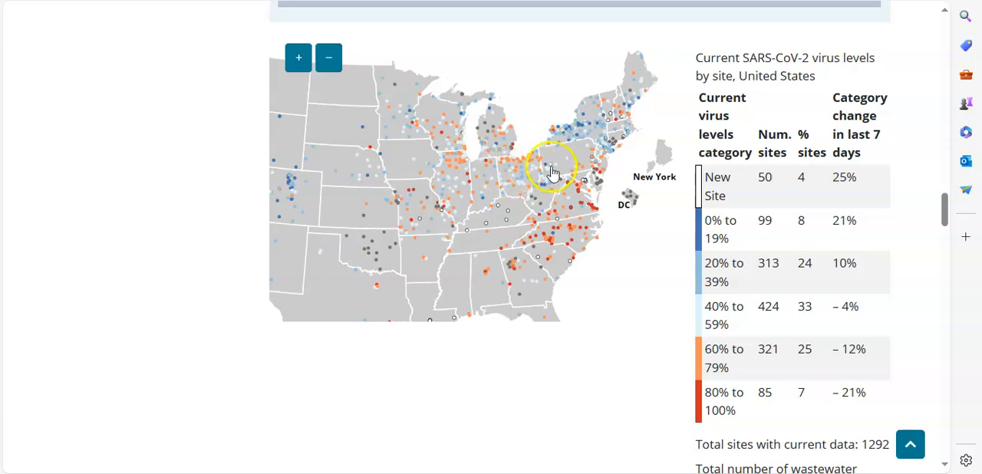
mouse_move(497, 167)
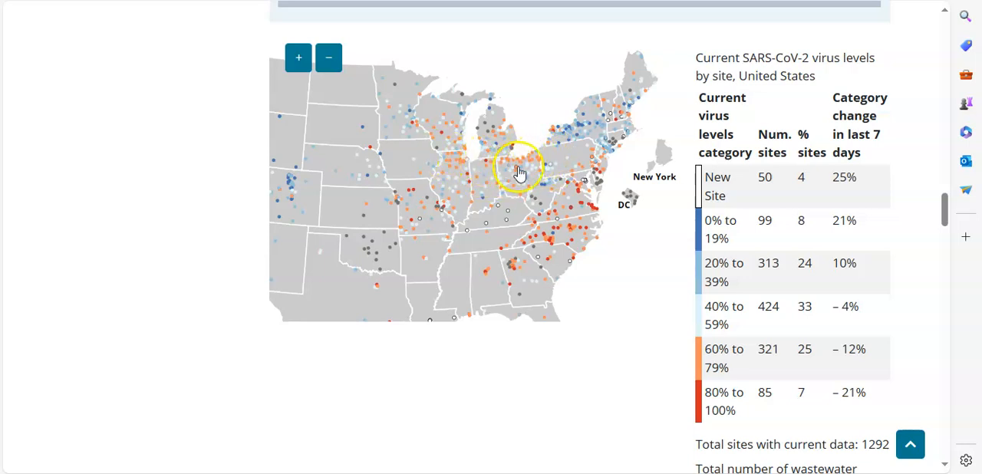
mouse_move(529, 167)
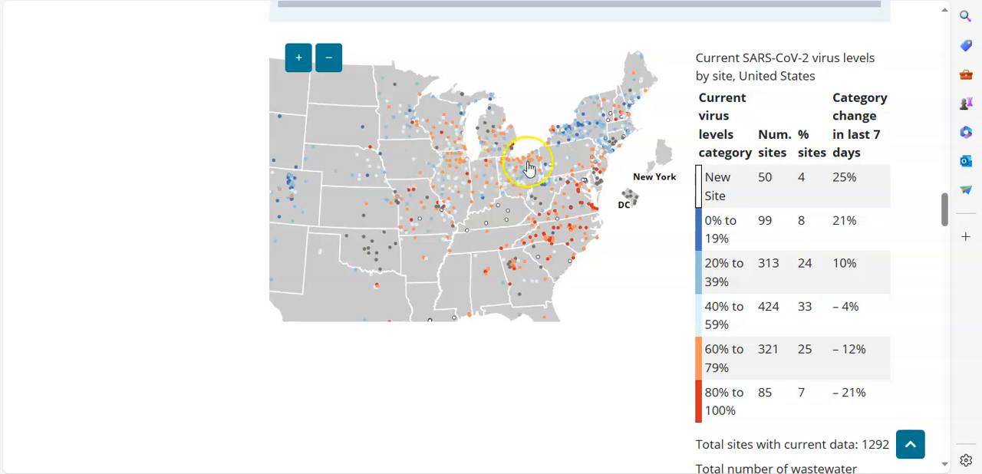
mouse_move(472, 167)
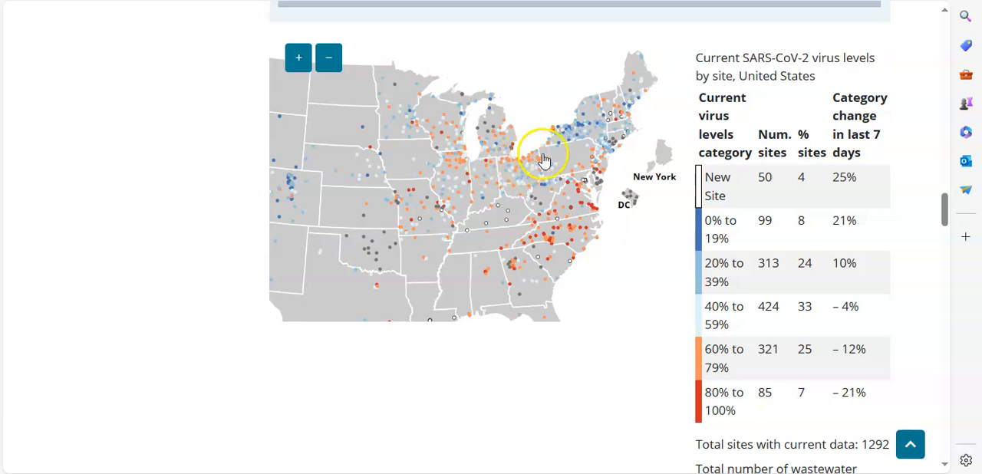
mouse_move(483, 167)
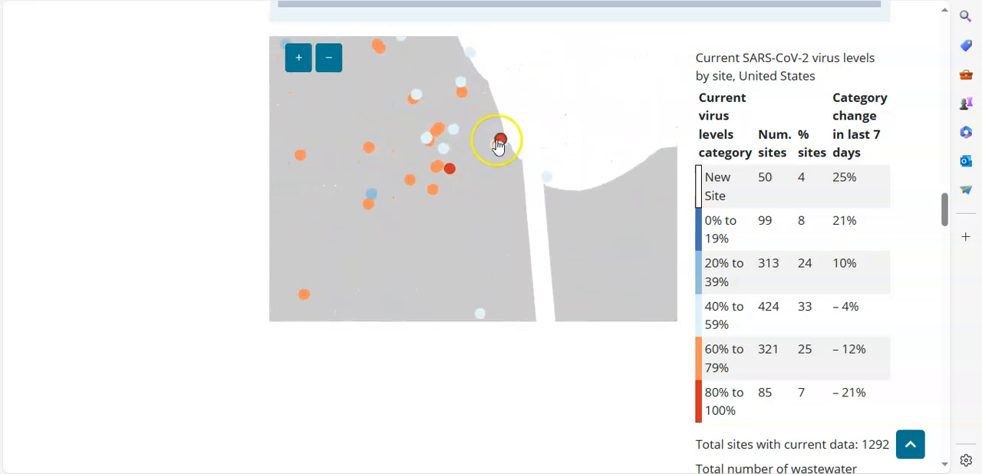
- Select Cook County sewershed 635, then sewershed 637, to show their concentration trends
click(501, 141)
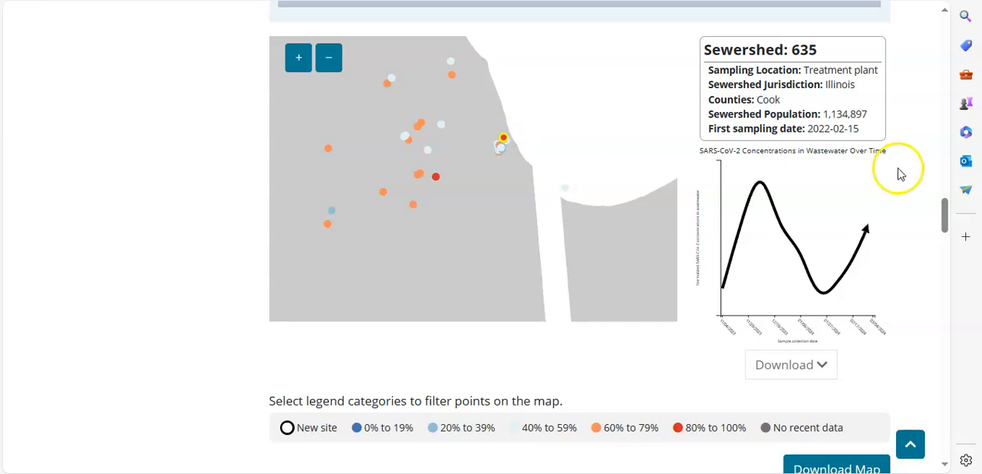
mouse_move(894, 183)
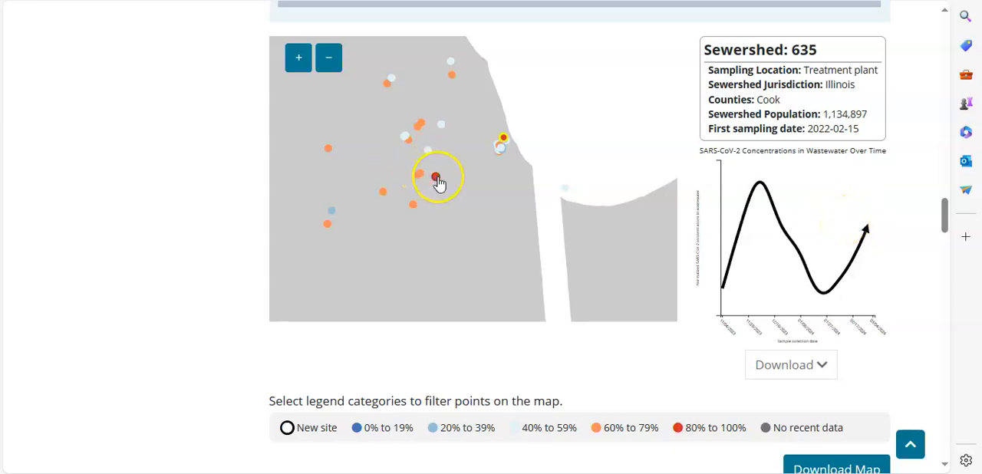
click(474, 190)
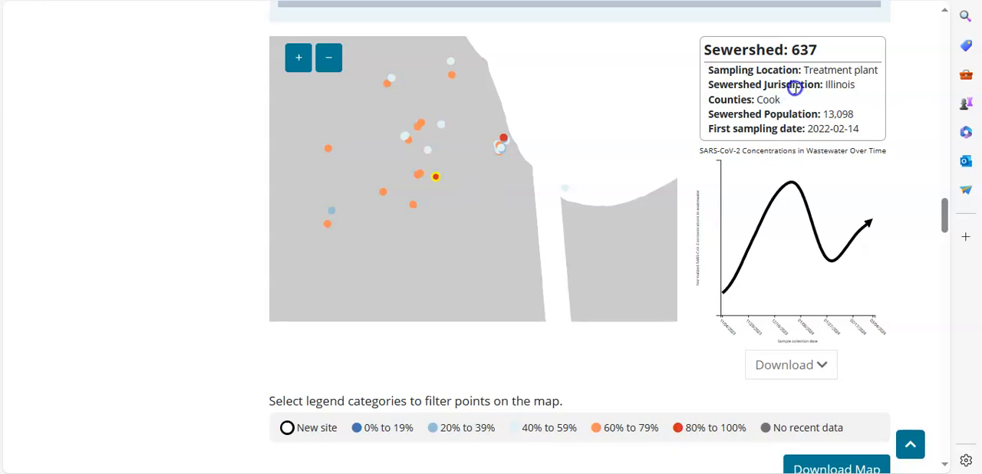
mouse_move(830, 114)
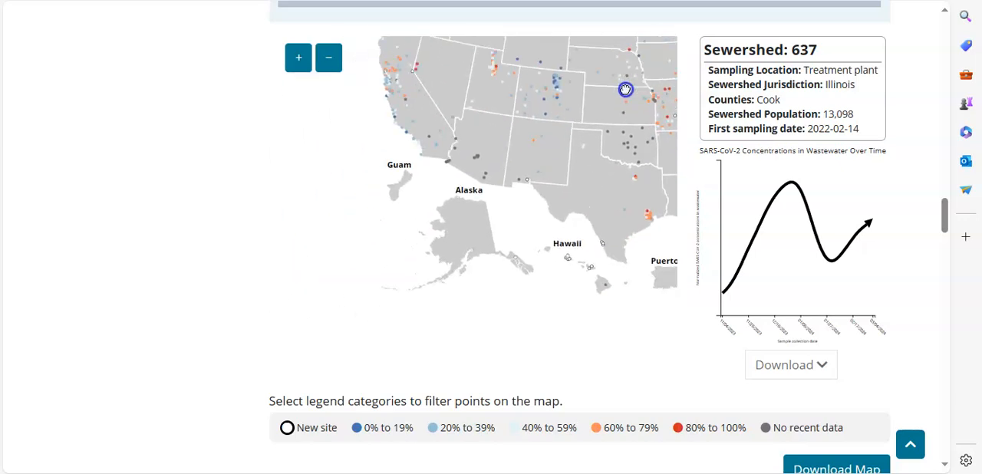
- Pan and zoom the map to Utah and show the Summit County sewershed 23 details
drag(625, 90, 596, 221)
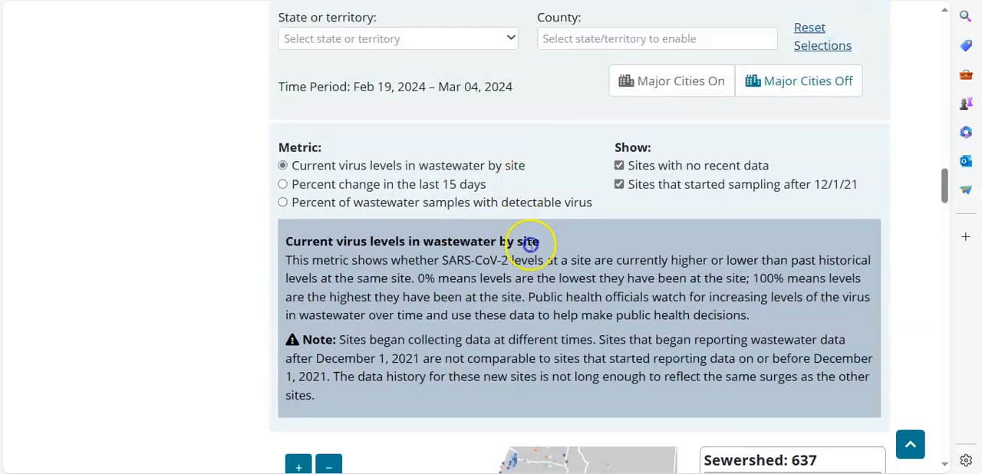
scroll(down, 3)
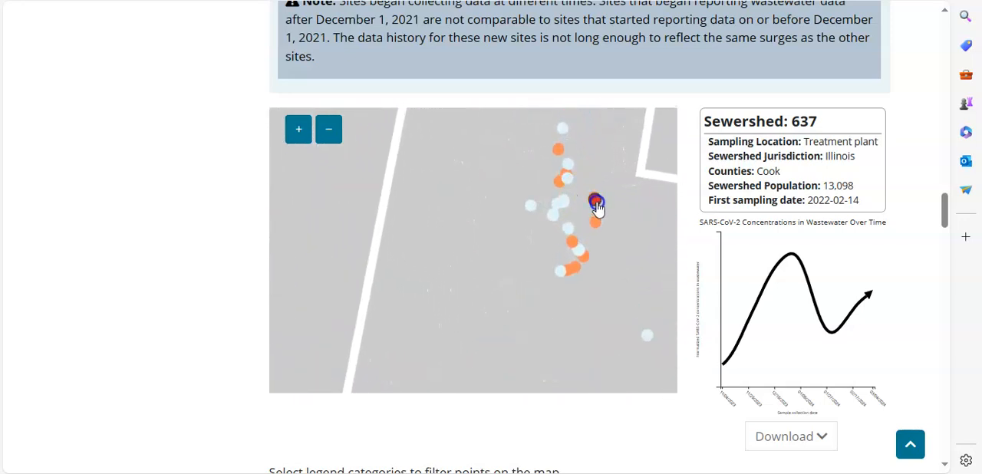
click(594, 199)
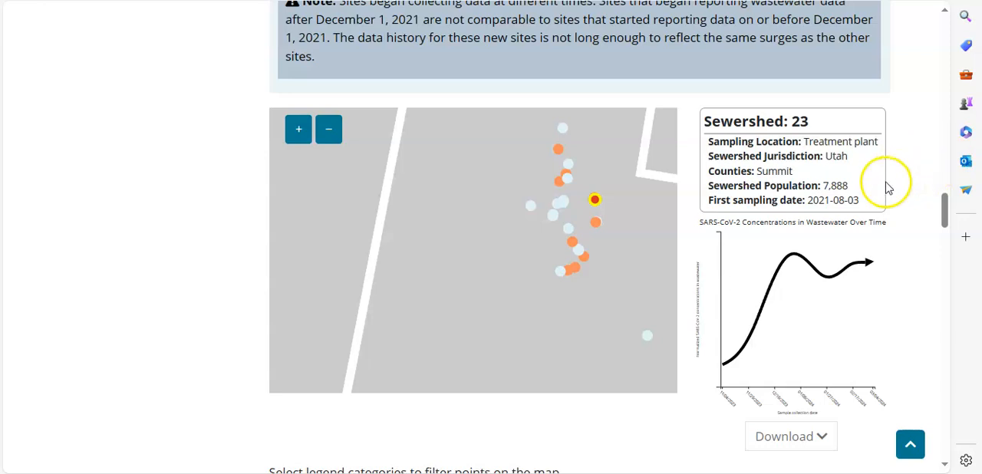
mouse_move(855, 192)
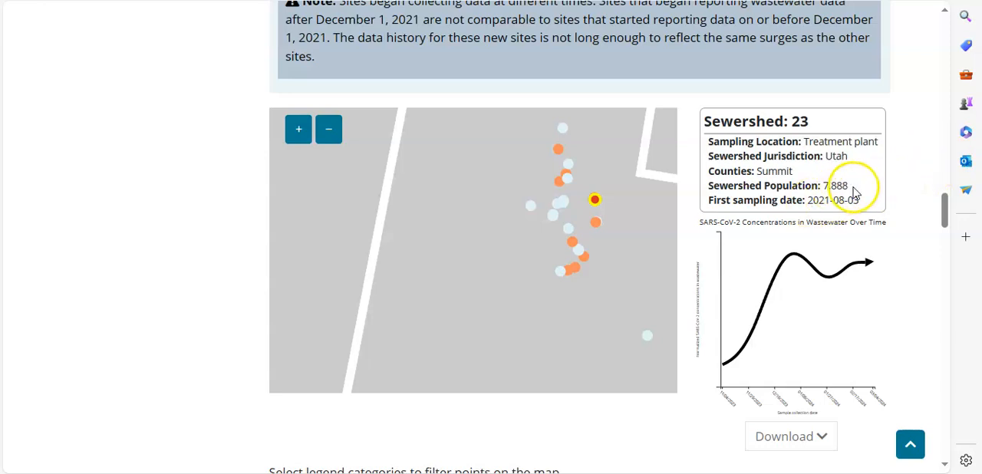
mouse_move(871, 269)
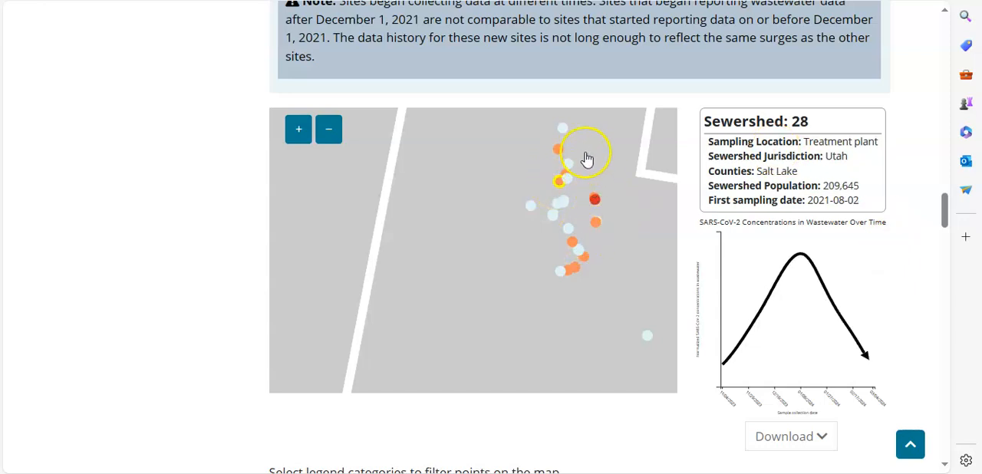
- Show the Weber and Davis sewershed 16, then Davis County sewershed 25 details
click(568, 166)
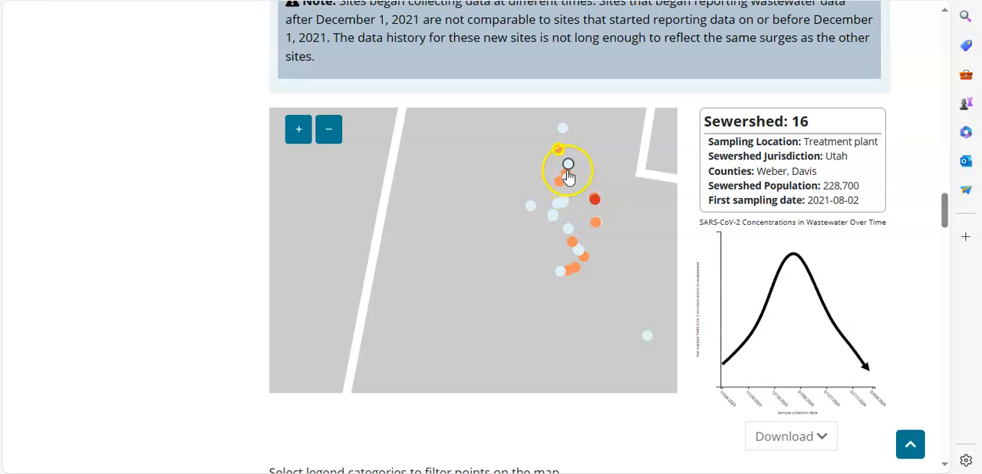
click(568, 166)
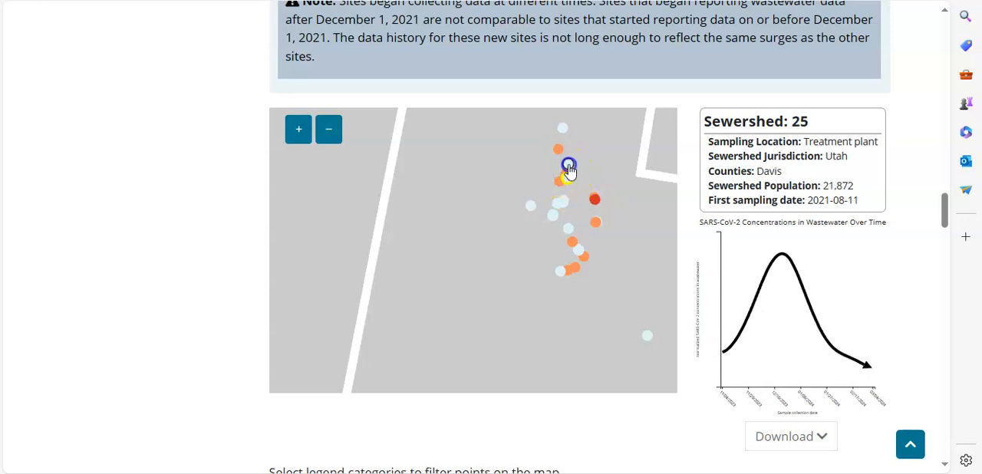
click(568, 227)
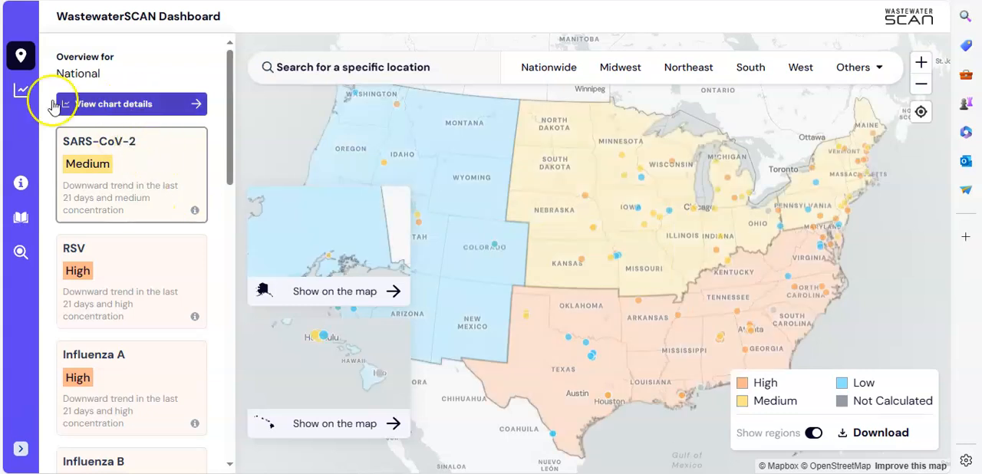
- Select the Portland Water District site and bring up its East End facility chart details
click(114, 104)
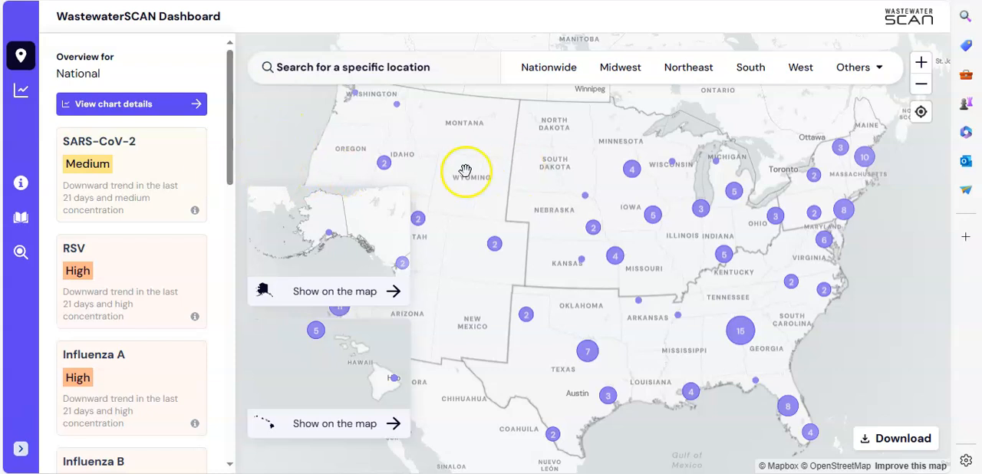
drag(466, 173, 784, 259)
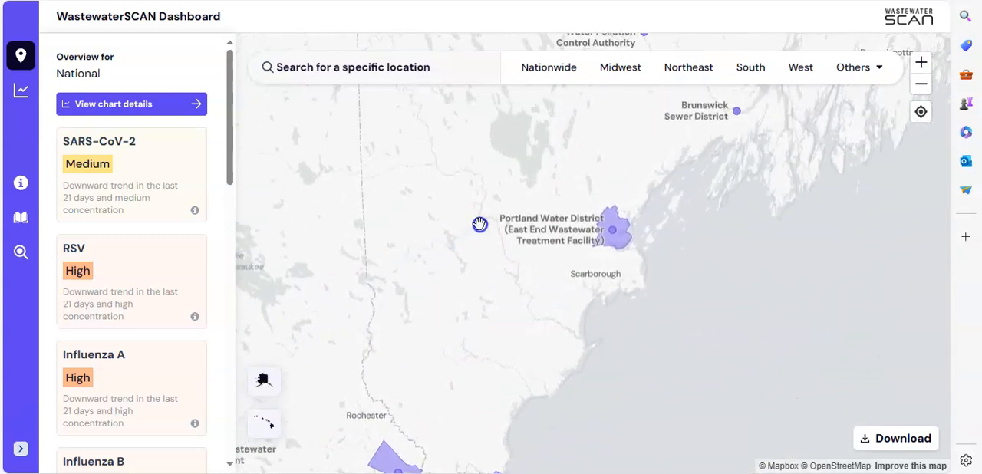
click(620, 230)
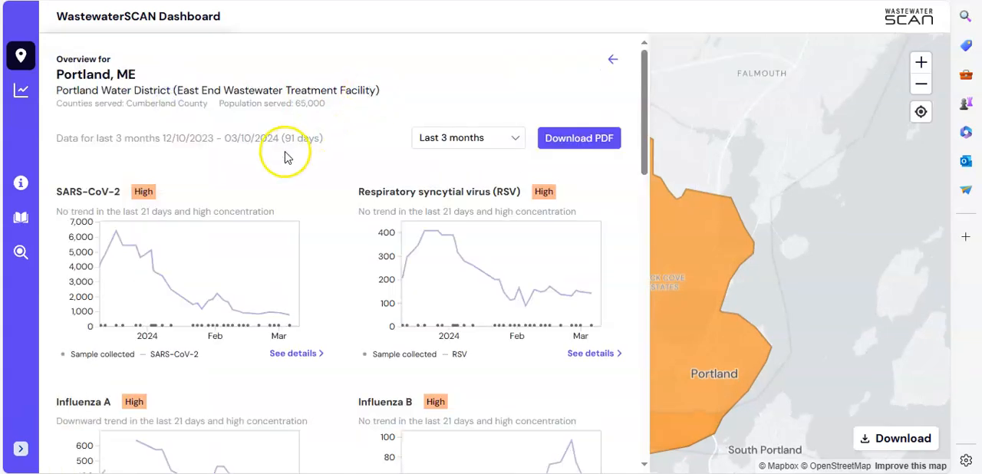
- Scroll through Portland, ME's SARS-CoV-2, RSV and Influenza pathogen charts
scroll(down, 3)
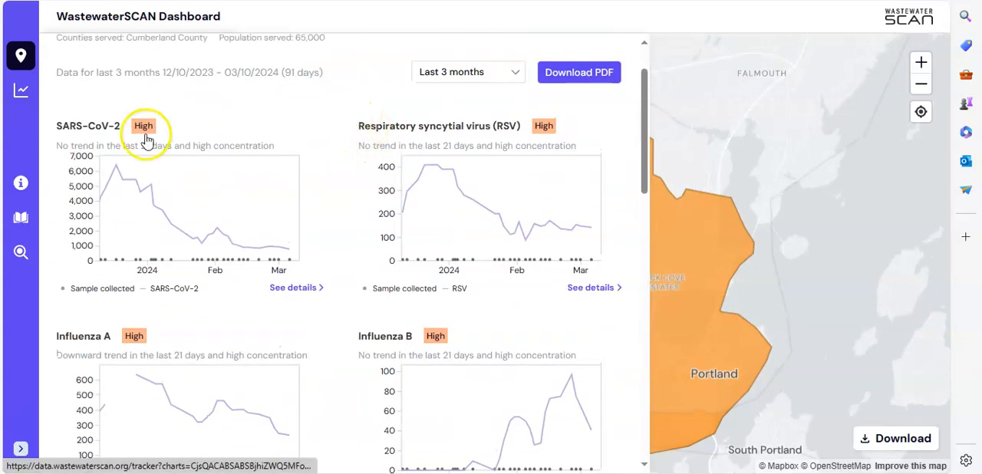
mouse_move(306, 152)
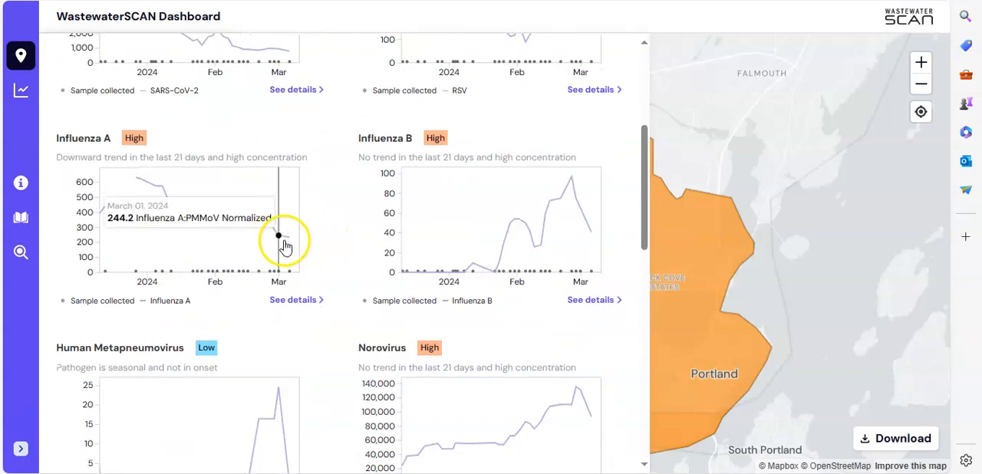
mouse_move(522, 131)
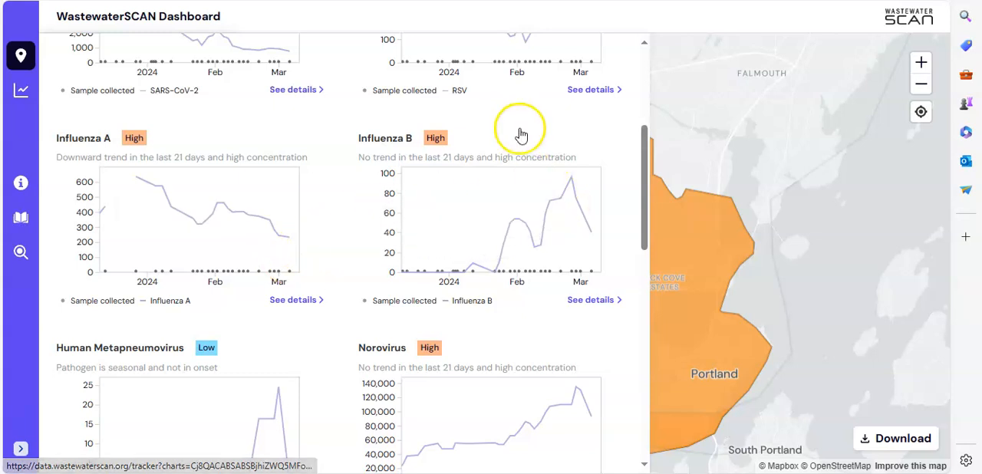
scroll(down, 3)
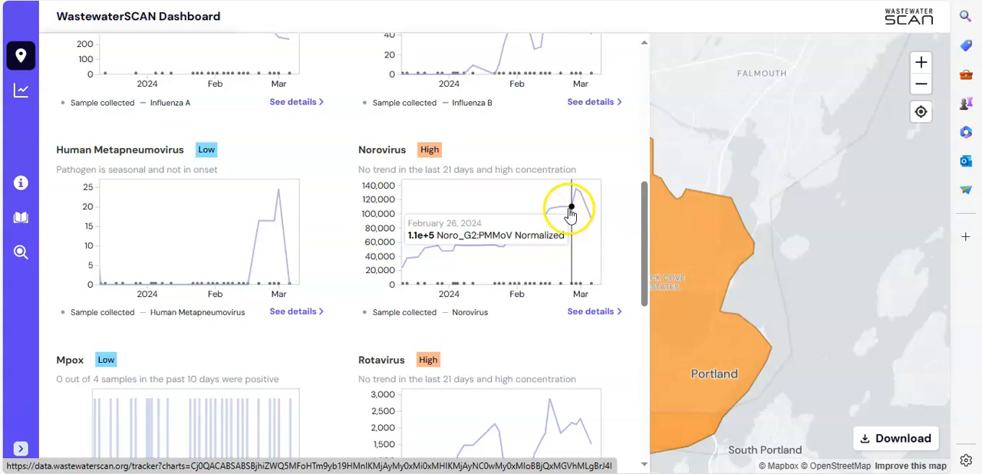
mouse_move(580, 192)
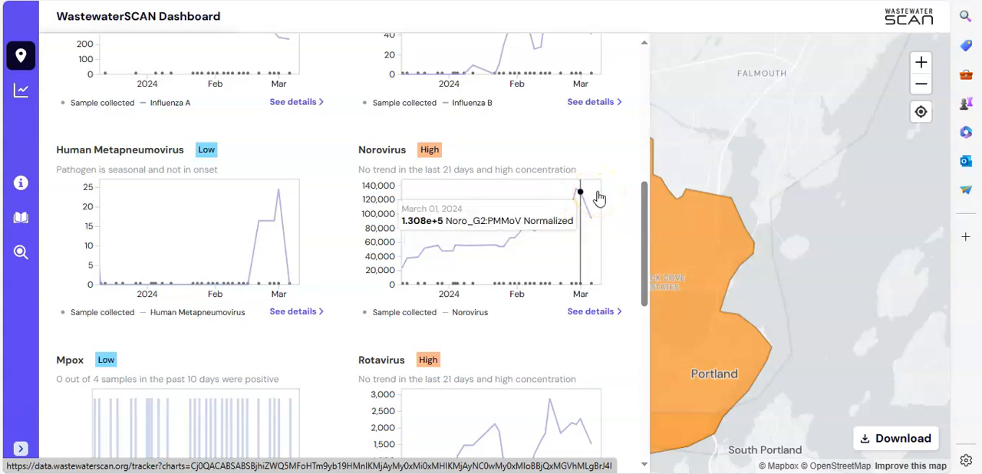
scroll(down, 3)
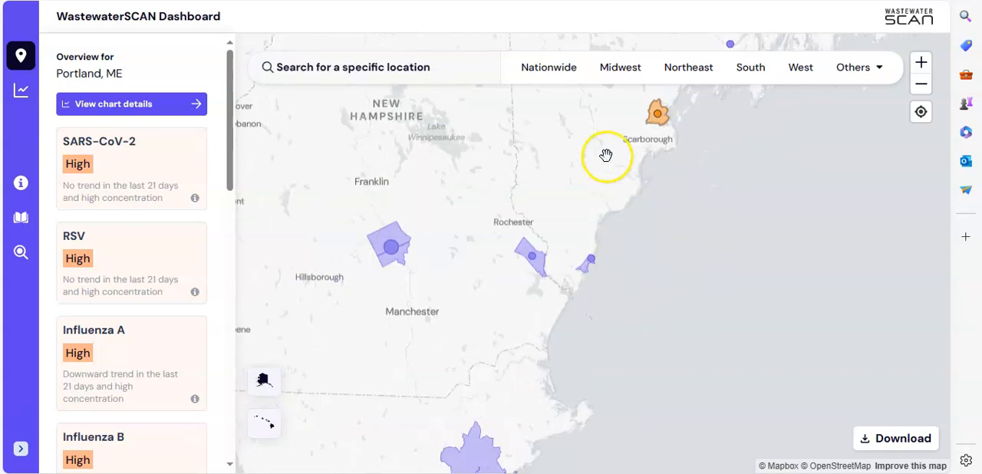
- Pan to New Hampshire and bring up the Hall Street, Concord chart details
drag(606, 153, 653, 208)
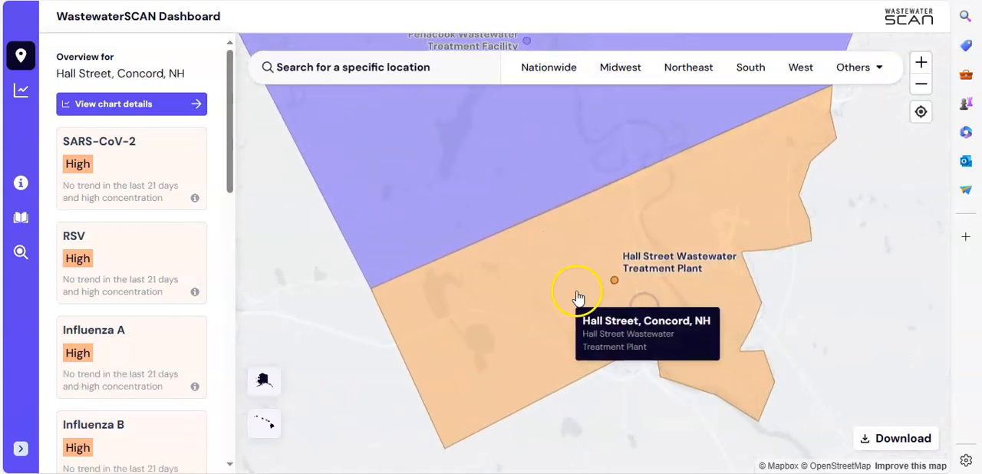
click(113, 103)
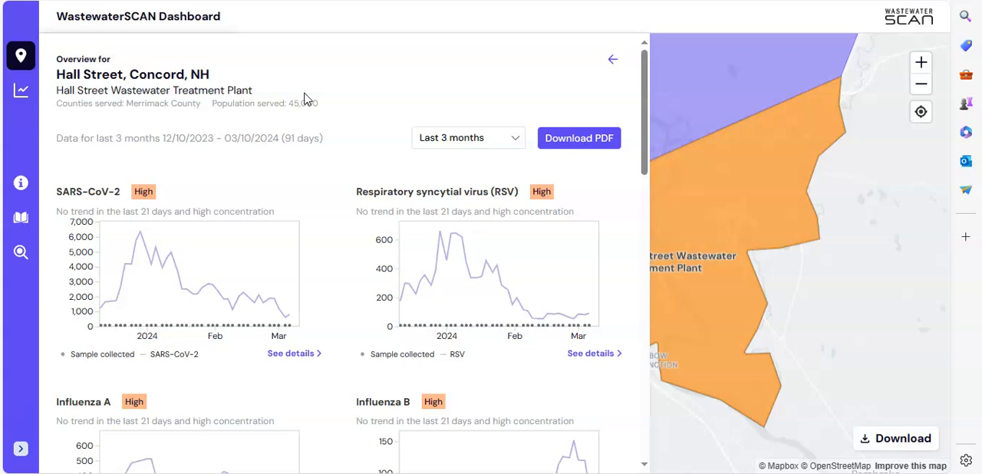
- Scroll through the Hall Street, Concord pathogen charts
scroll(down, 3)
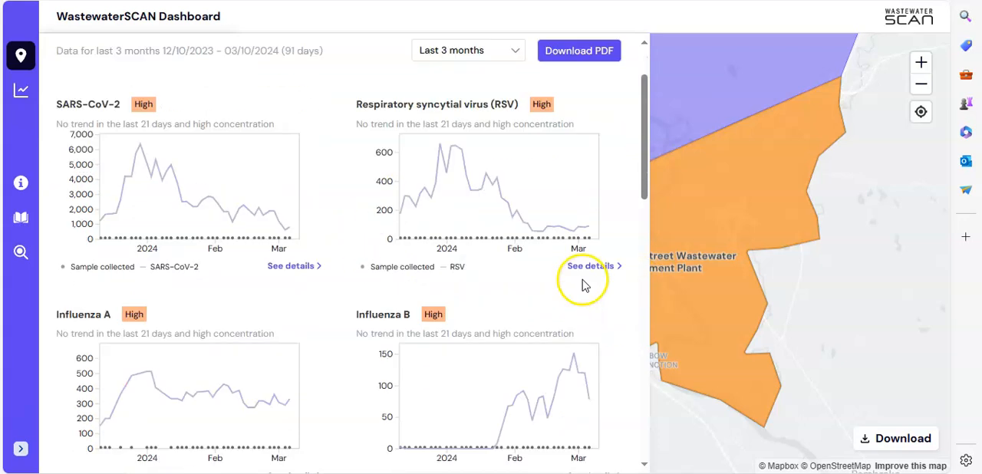
scroll(down, 3)
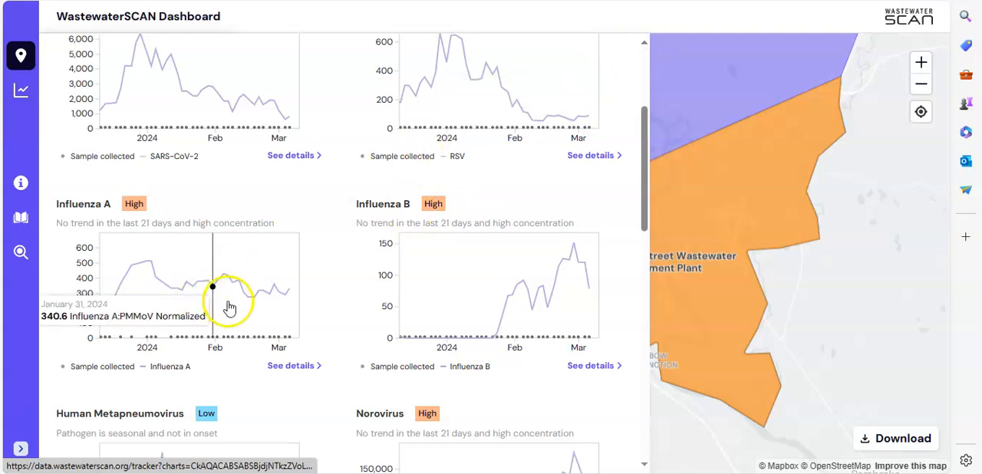
scroll(down, 3)
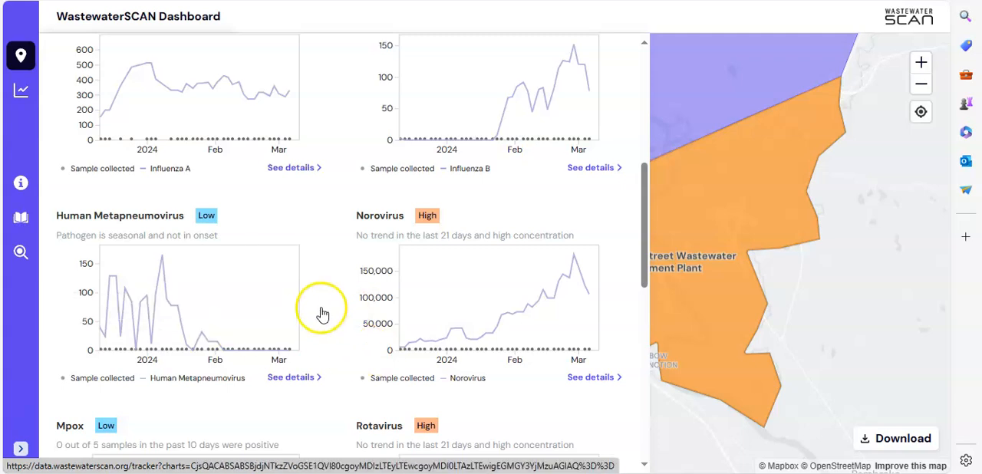
scroll(down, 3)
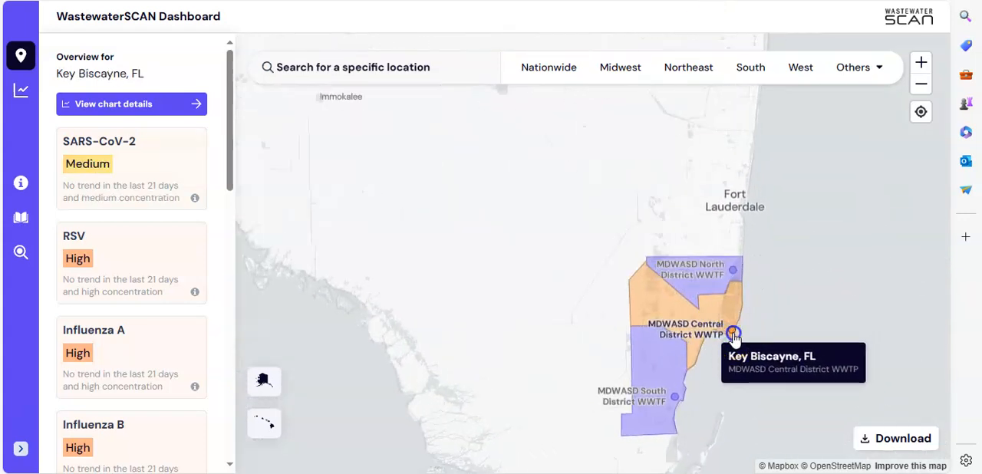
- Bring up Key Biscayne's MDWASD Central District chart details and the first pathogen charts
click(131, 104)
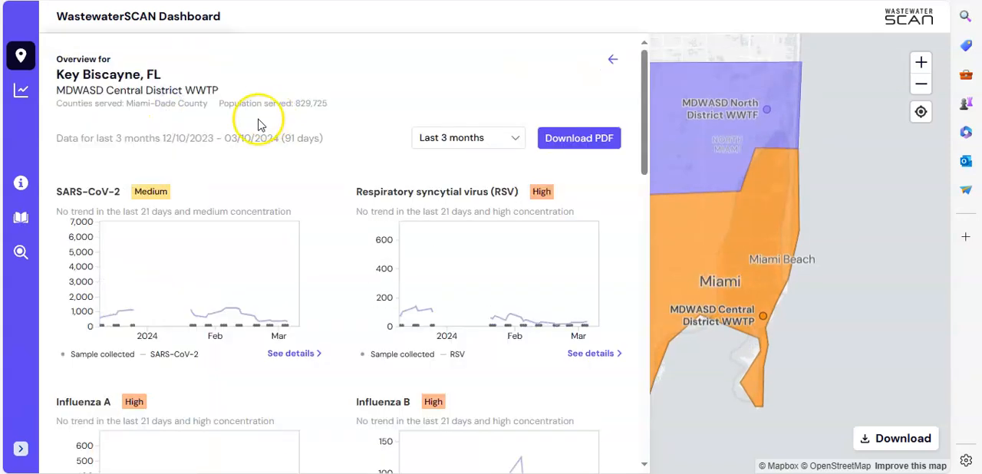
mouse_move(248, 103)
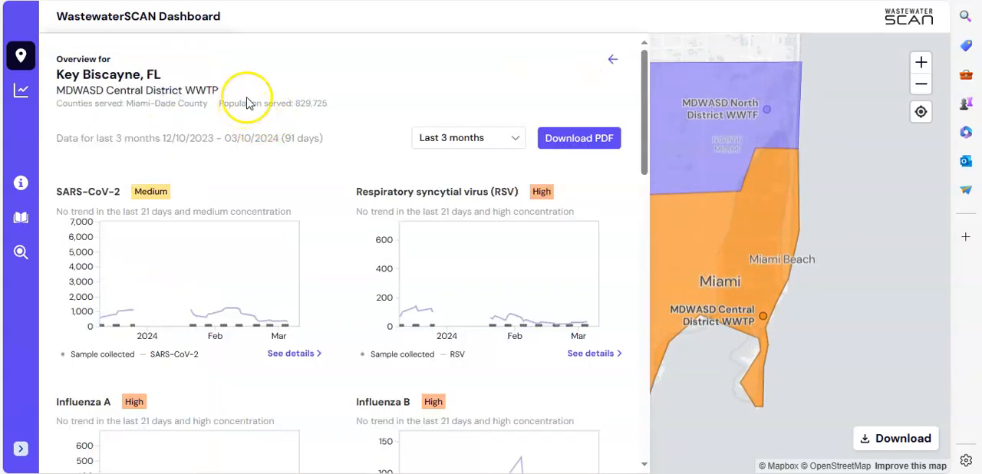
scroll(down, 3)
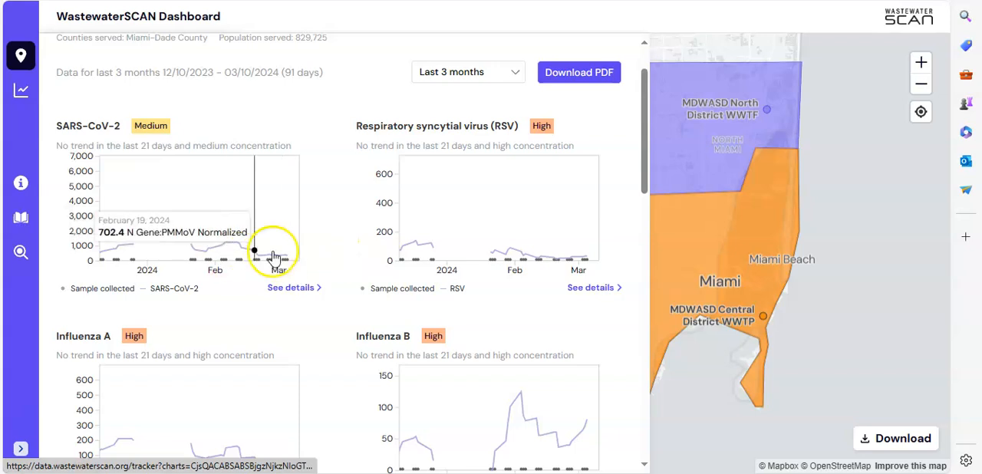
mouse_move(286, 255)
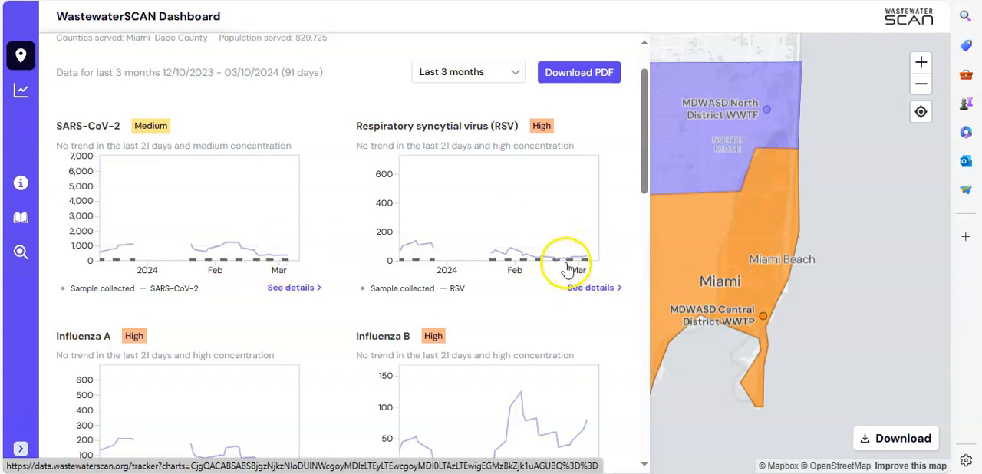
mouse_move(571, 261)
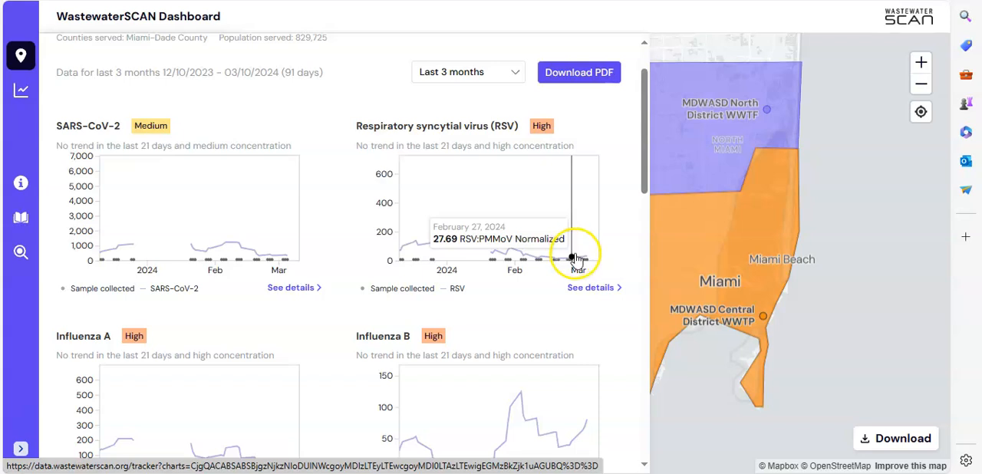
scroll(down, 3)
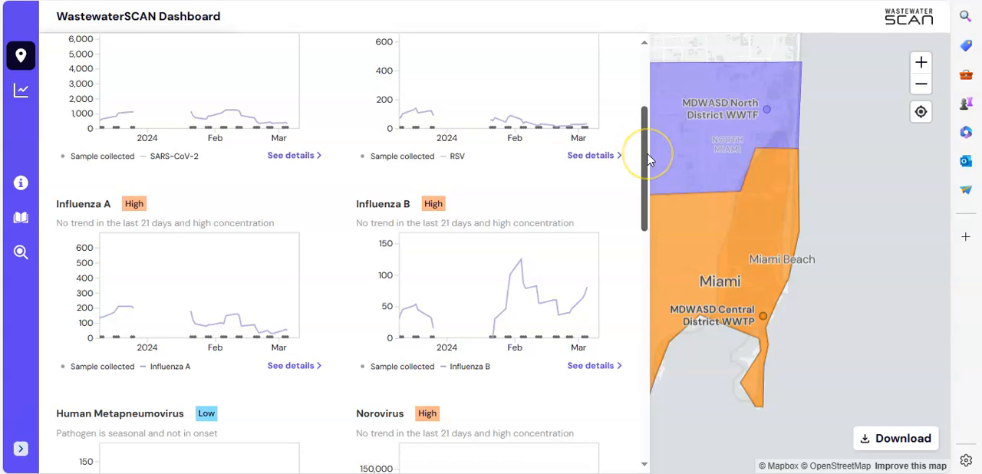
mouse_move(255, 326)
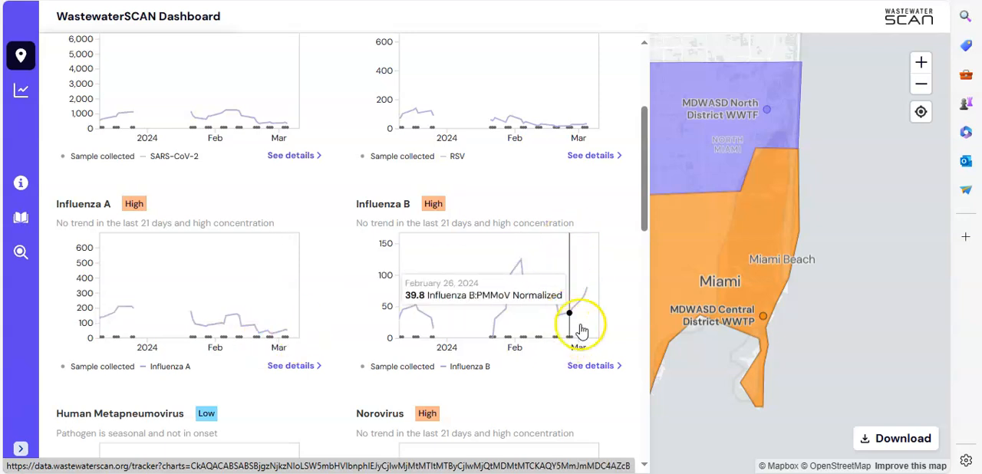
- Scroll the remaining Key Biscayne charts down through Parainfluenza and EVD68
scroll(down, 3)
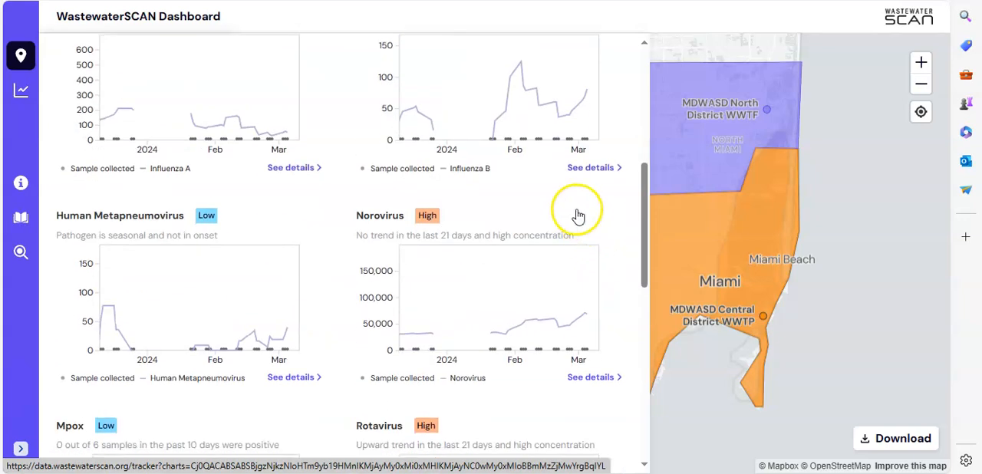
scroll(down, 3)
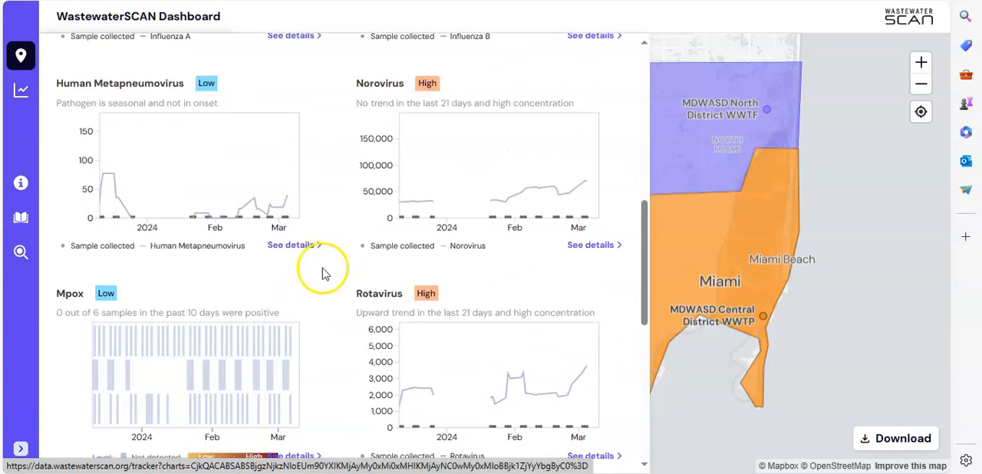
scroll(down, 3)
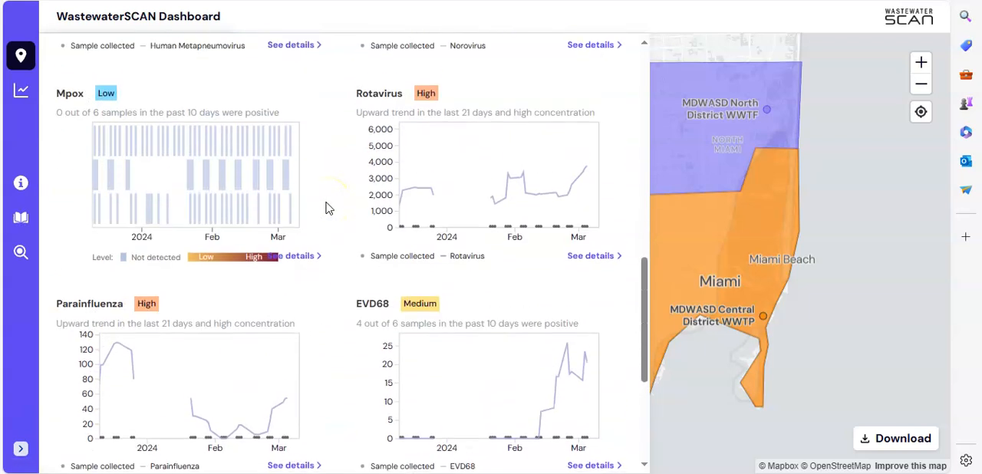
scroll(down, 3)
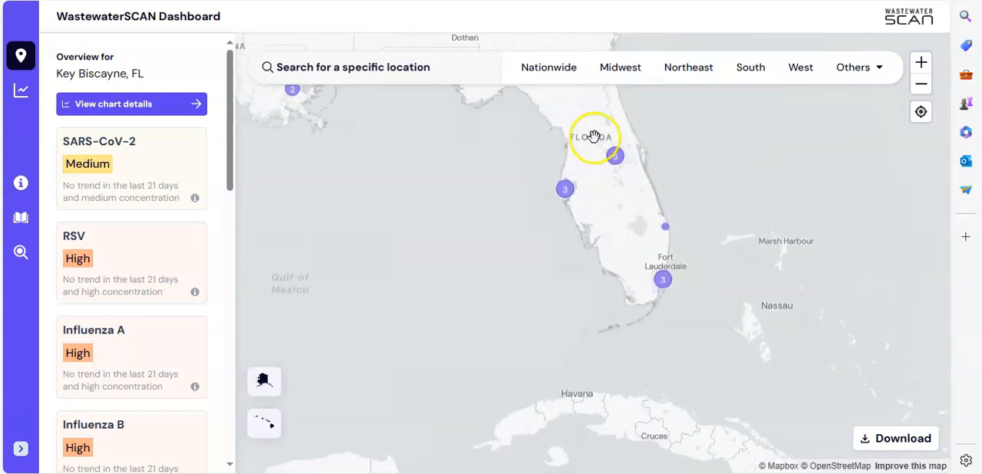
- Pan to the Louisiana coast, zoom into New Orleans and bring up the SWBNO plant's chart details
drag(593, 137, 632, 308)
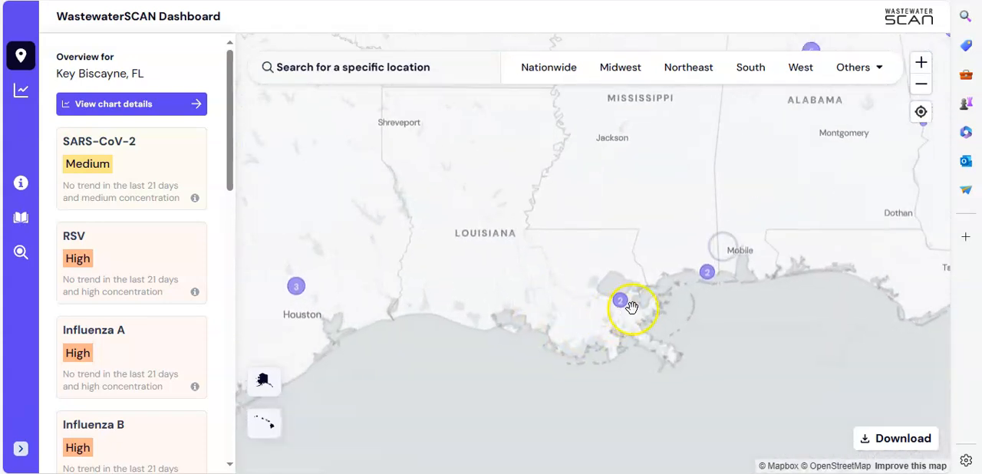
click(620, 300)
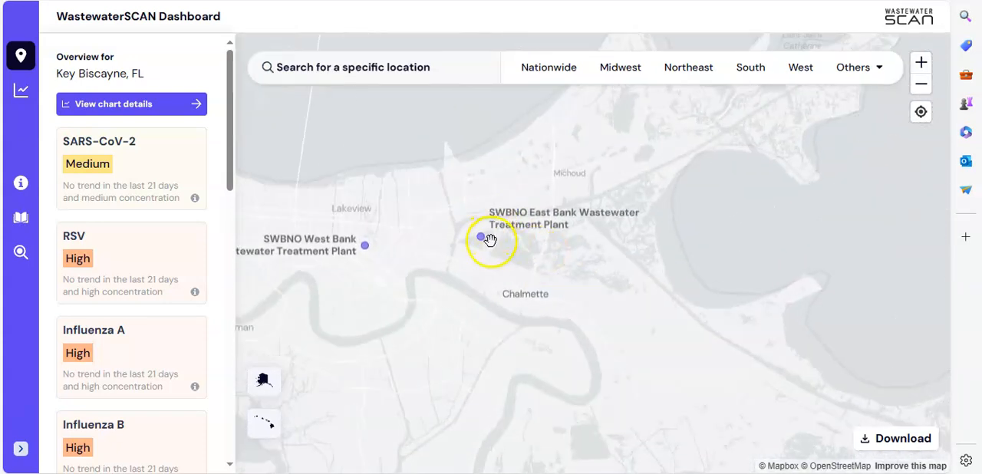
click(481, 237)
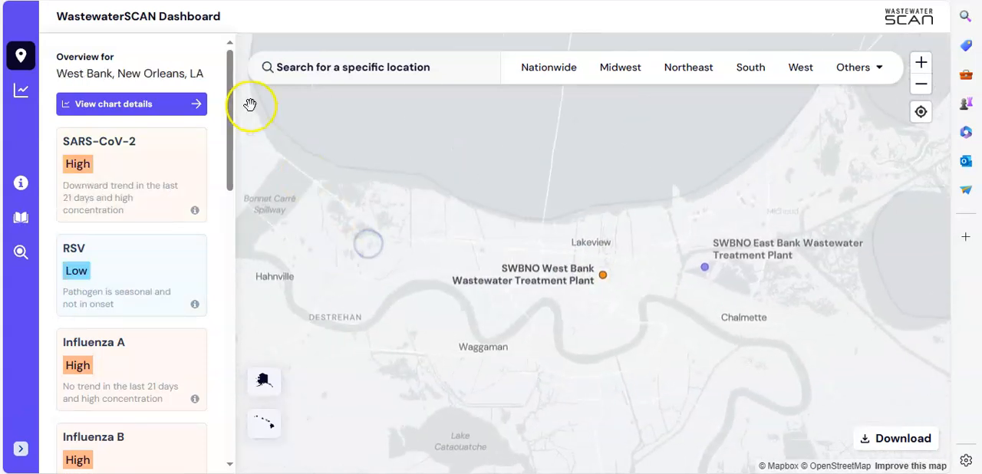
click(113, 104)
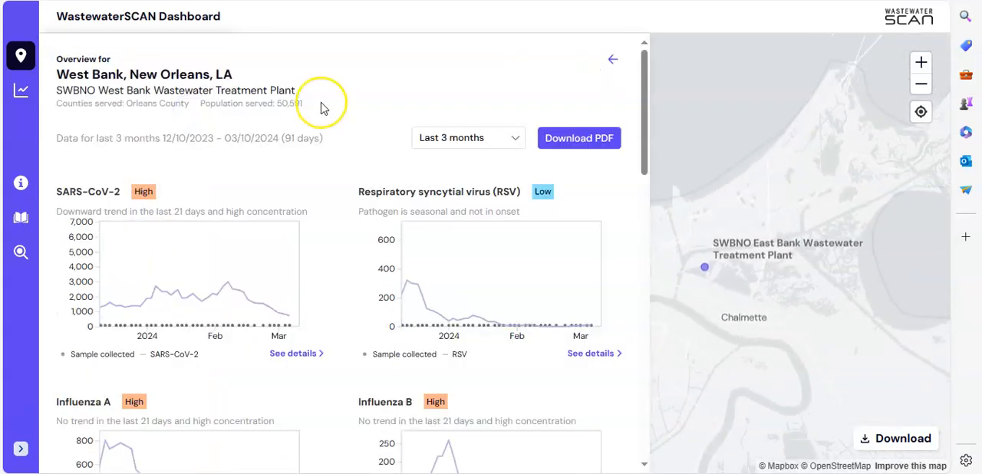
mouse_move(587, 276)
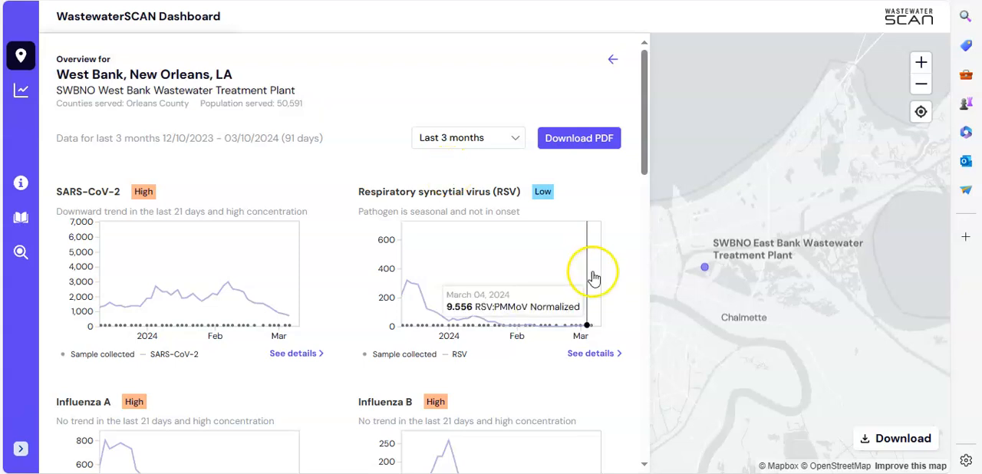
- Scroll through the New Orleans SWBNO plant's pathogen charts
scroll(down, 3)
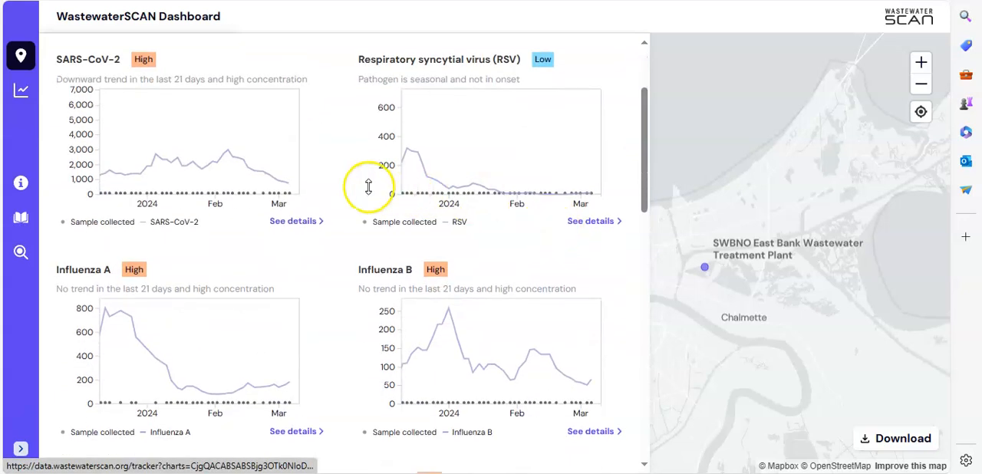
mouse_move(274, 353)
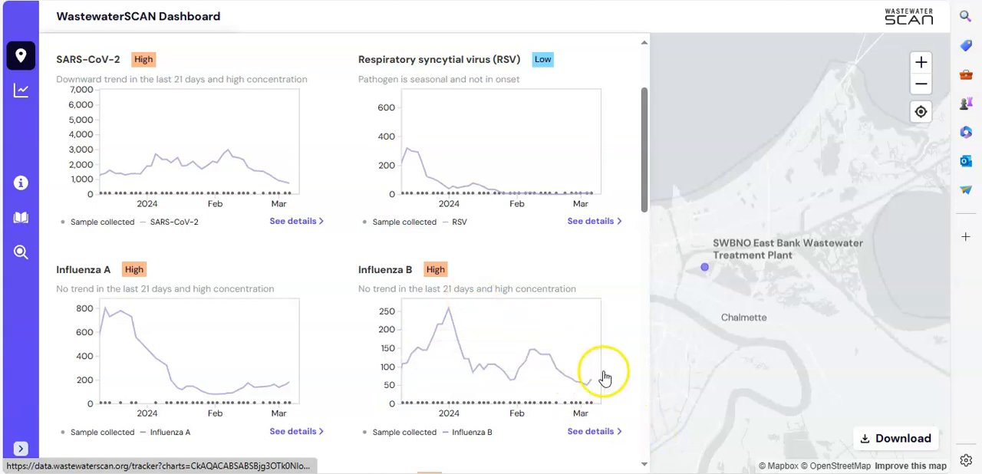
scroll(down, 3)
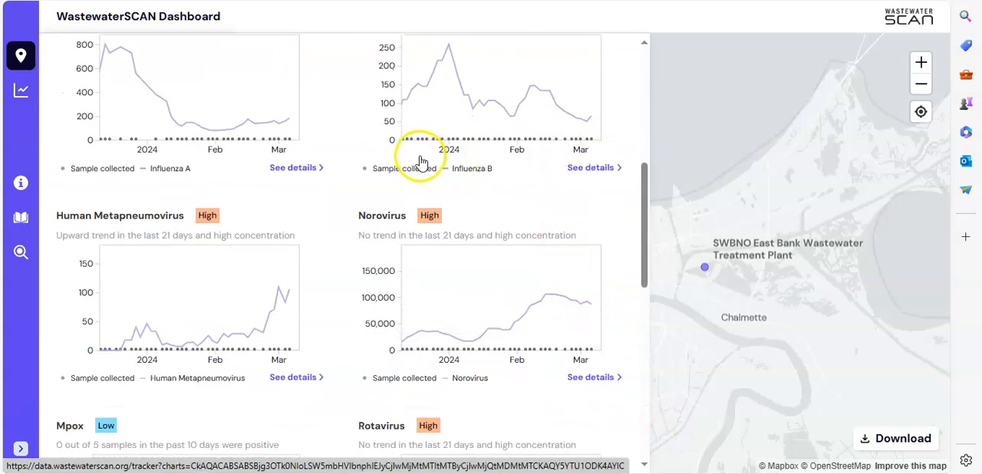
mouse_move(525, 295)
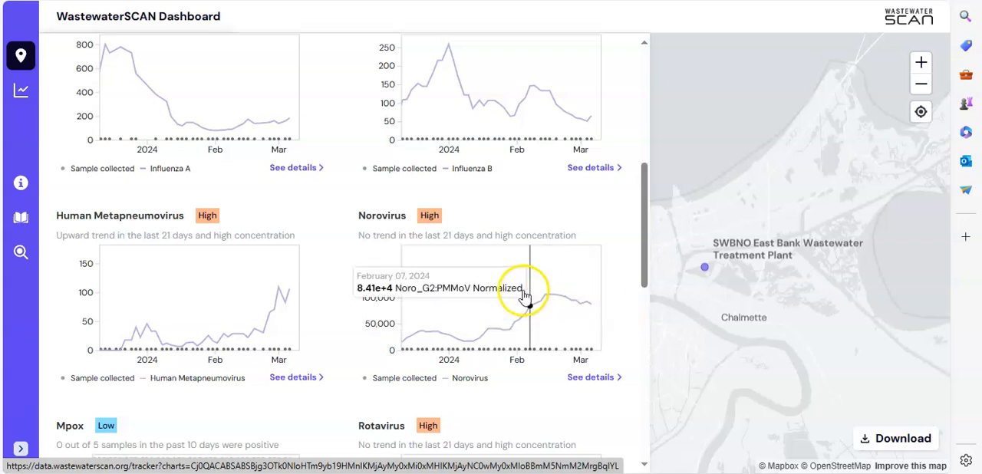
mouse_move(487, 279)
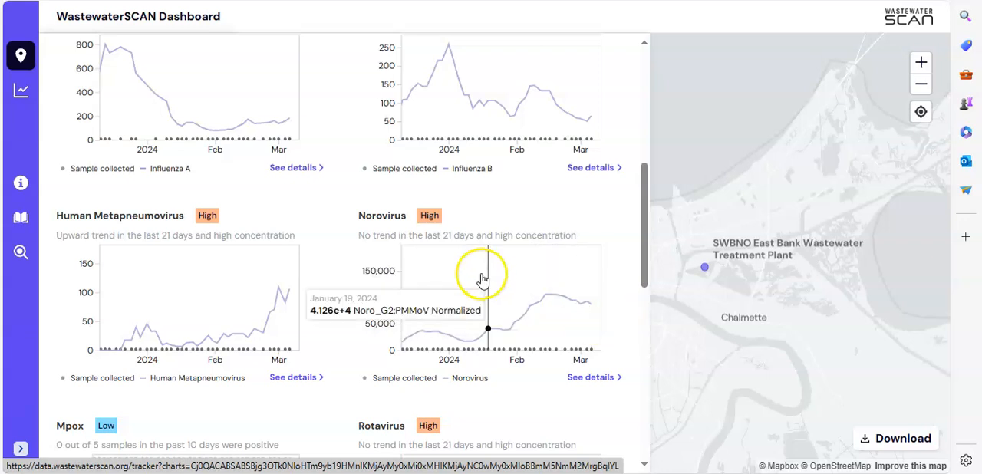
mouse_move(587, 303)
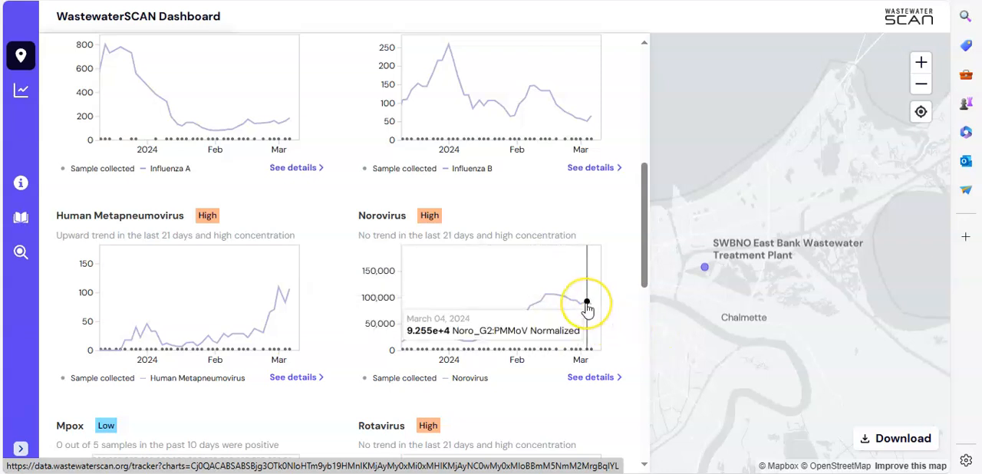
mouse_move(258, 283)
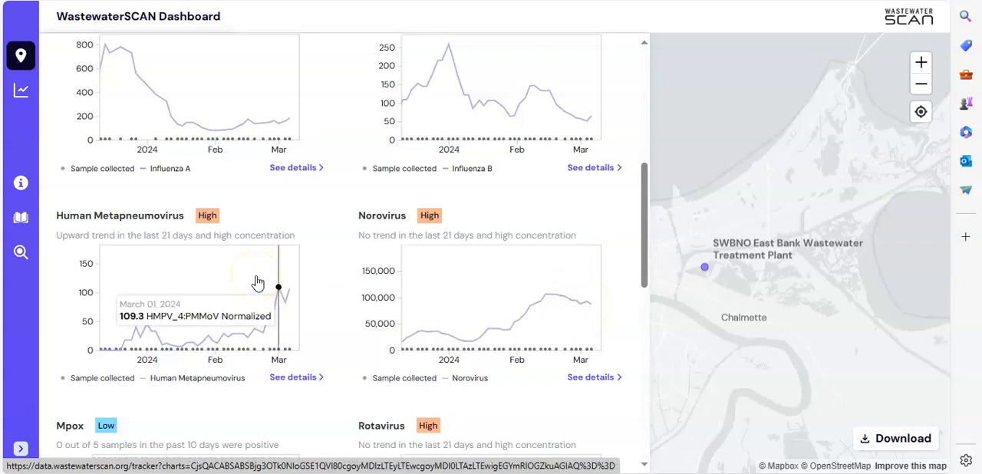
scroll(down, 3)
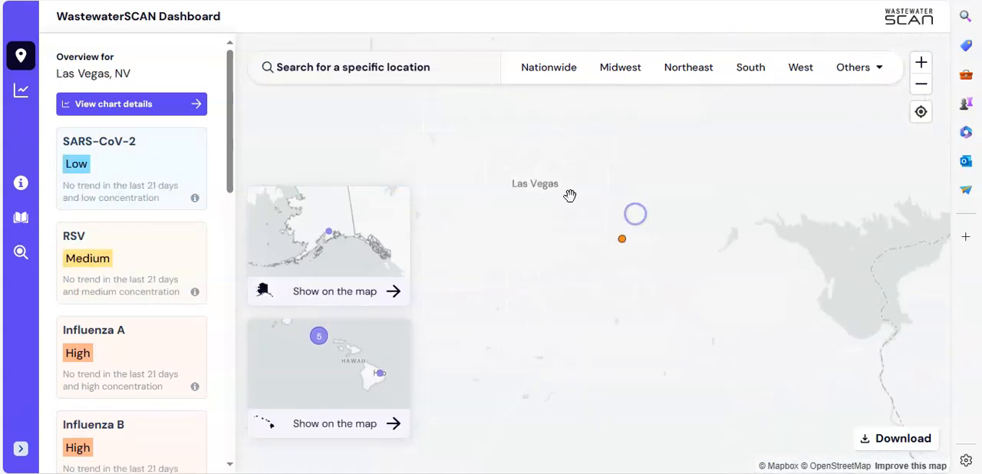
click(131, 104)
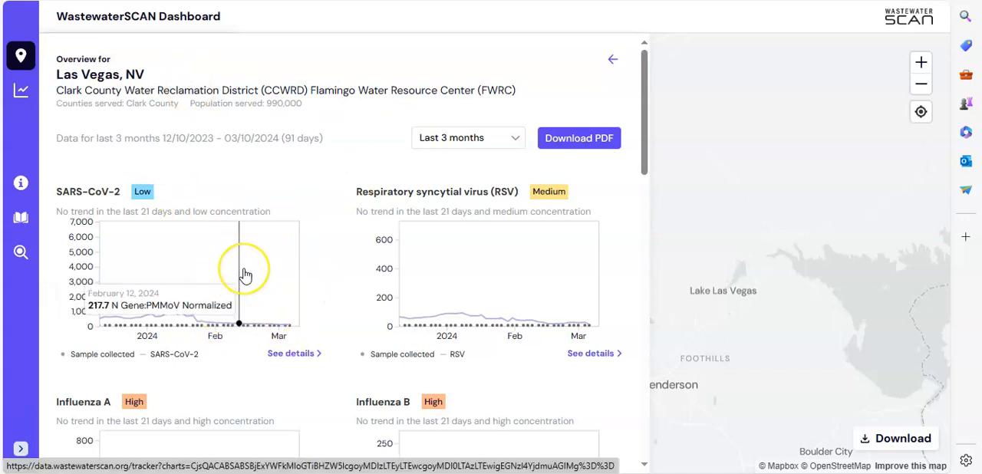
mouse_move(436, 262)
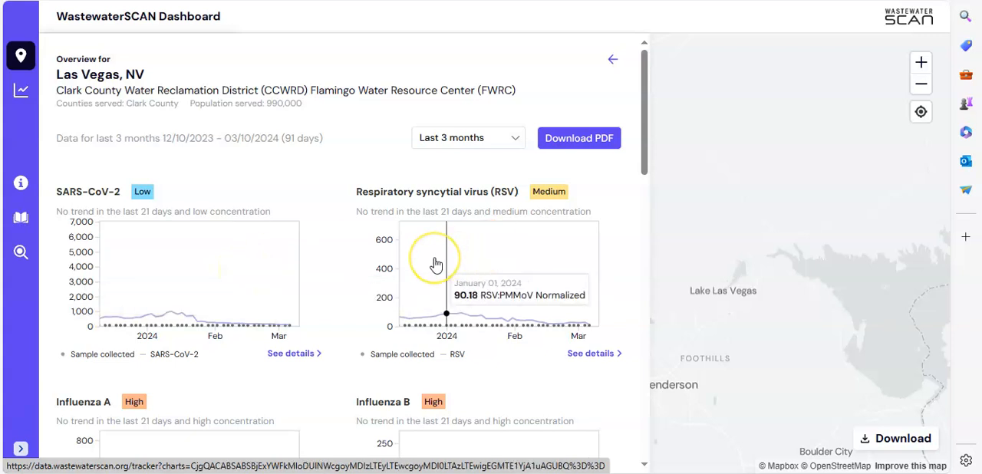
scroll(down, 3)
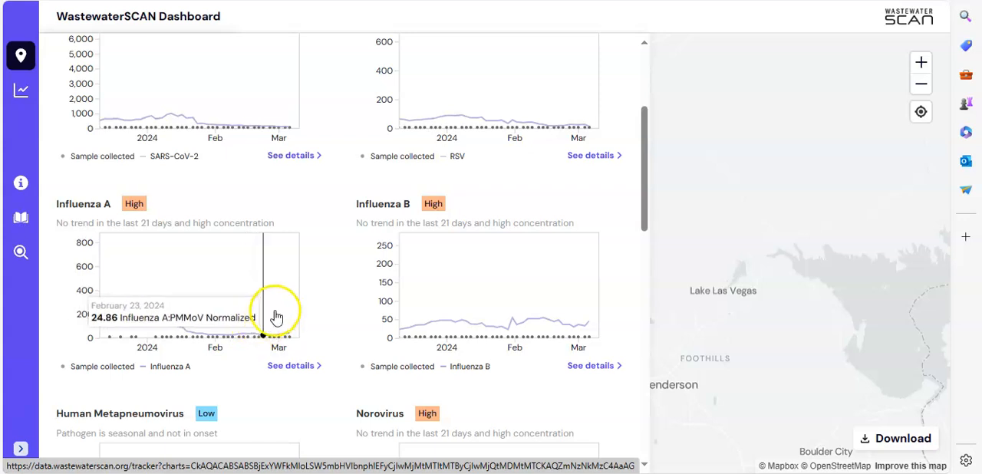
scroll(down, 3)
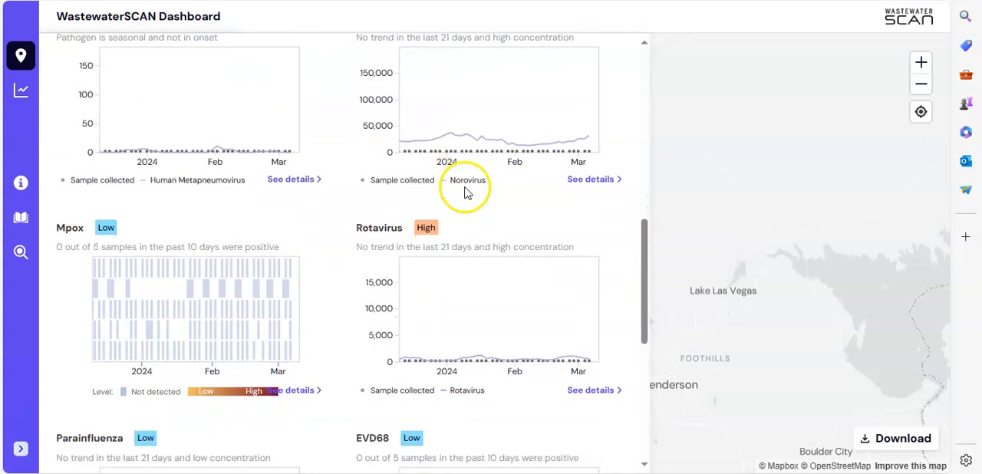
scroll(down, 3)
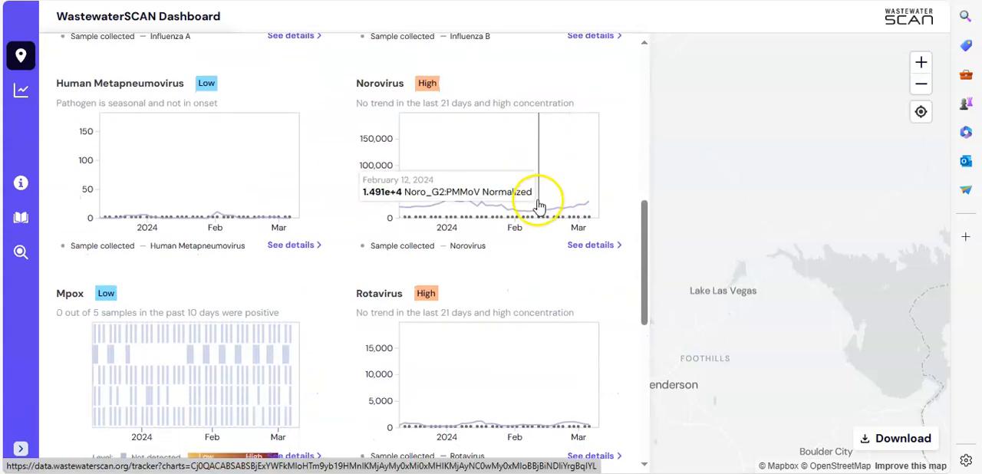
mouse_move(576, 211)
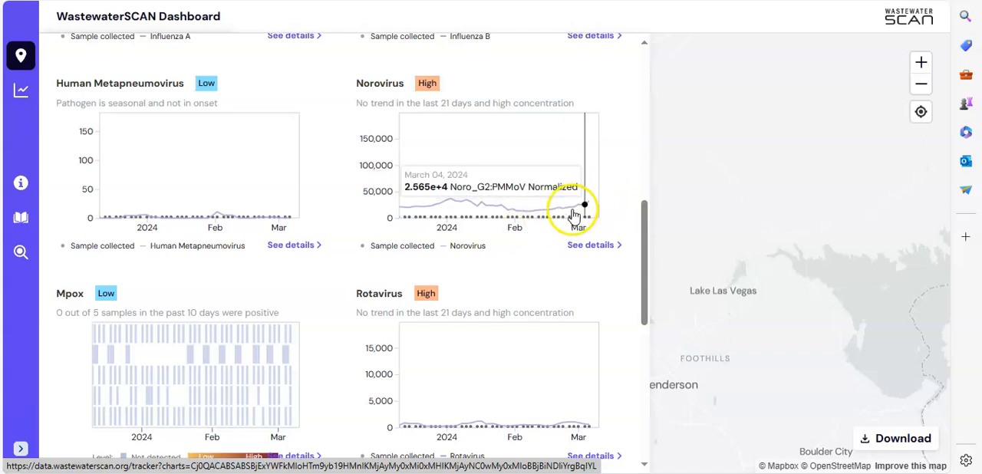
scroll(down, 3)
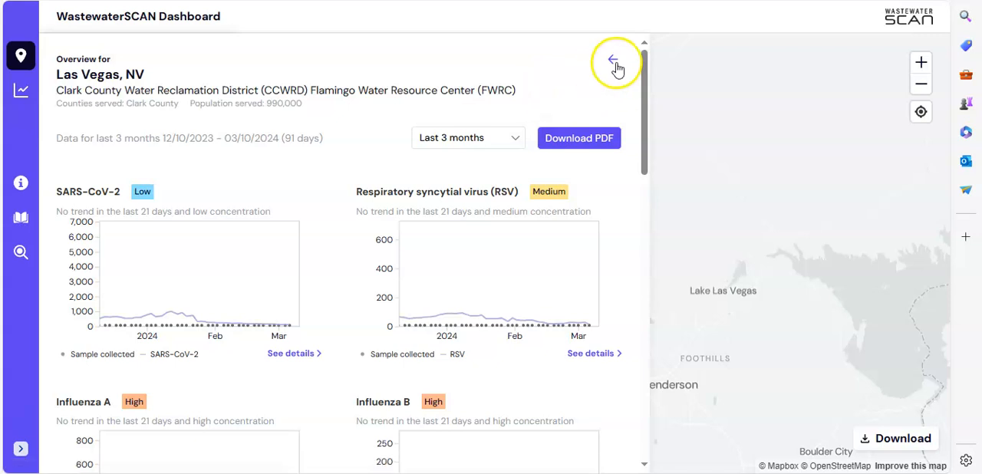
click(616, 63)
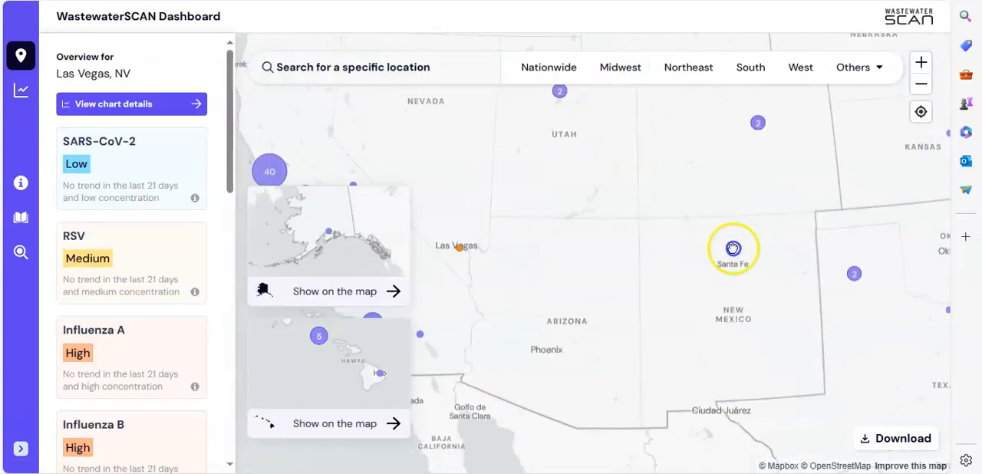
- Select the Coralville, IA treatment facility on the map and view its chart details
drag(733, 247, 570, 216)
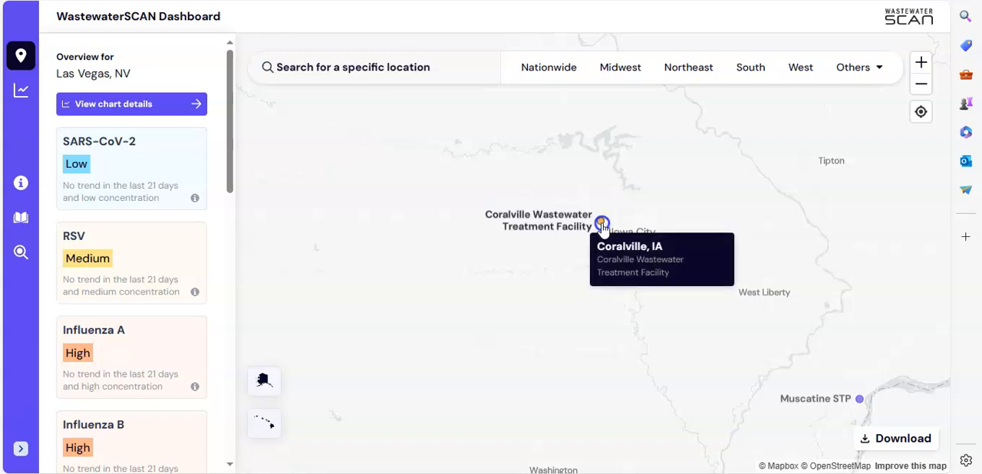
click(603, 222)
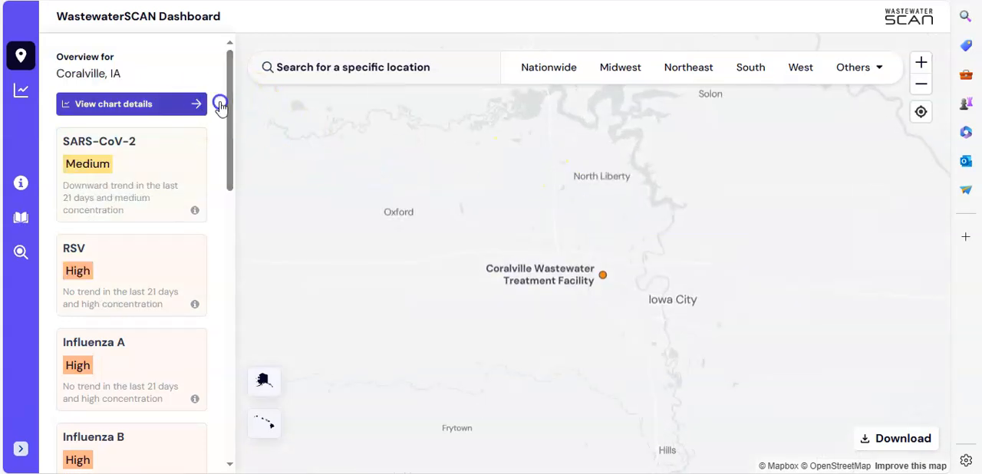
click(131, 104)
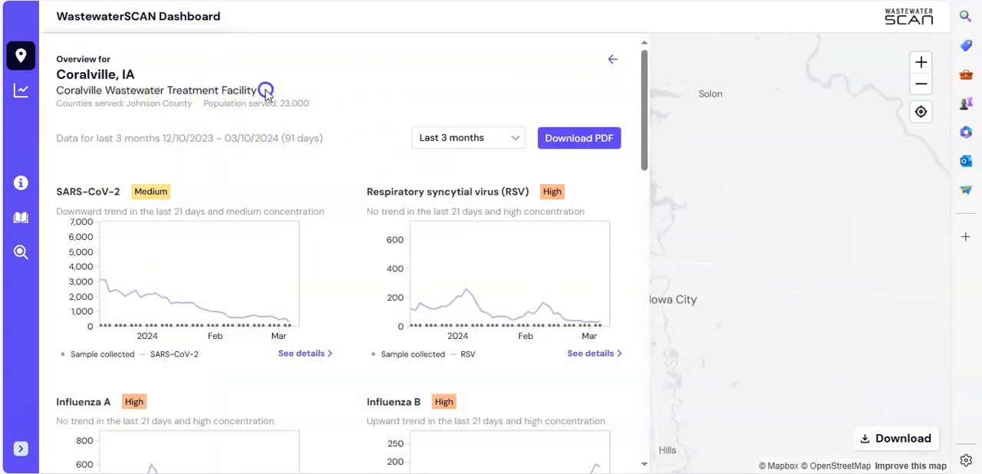
mouse_move(255, 300)
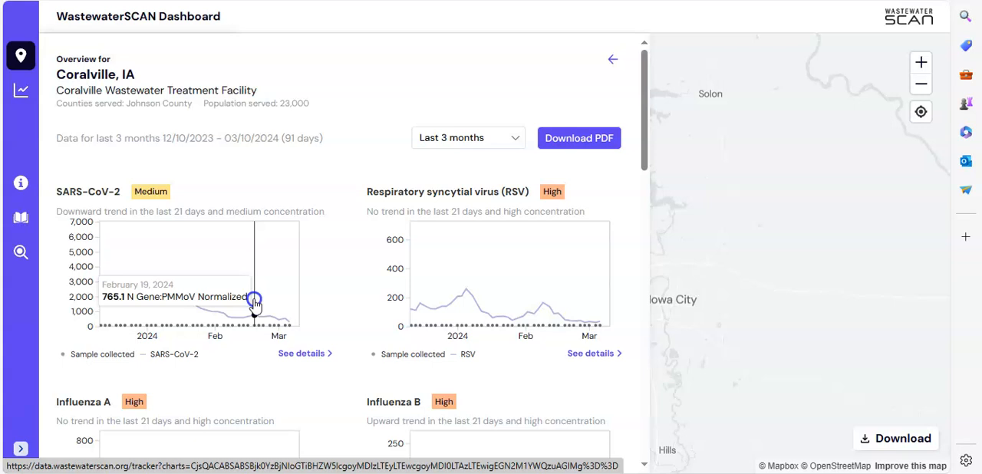
- Review Coralville's wastewater charts down through Norovirus, then return to the map
scroll(down, 3)
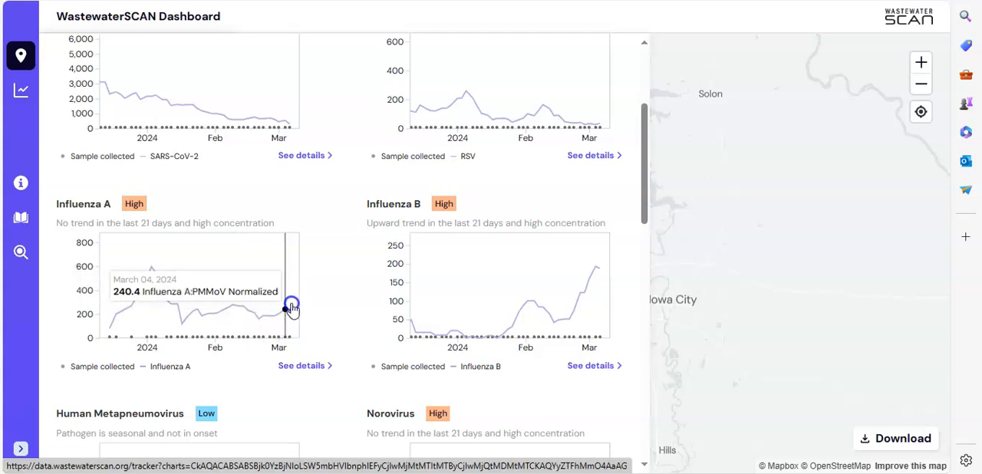
mouse_move(587, 283)
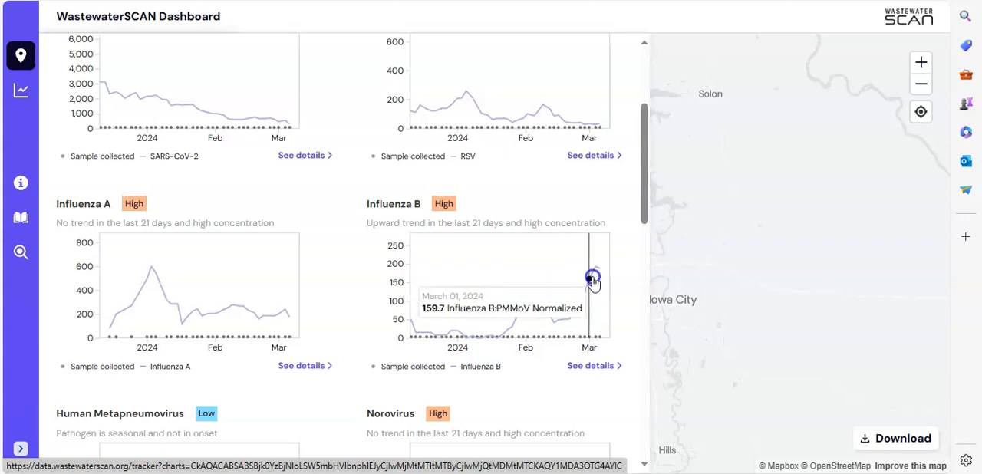
scroll(down, 3)
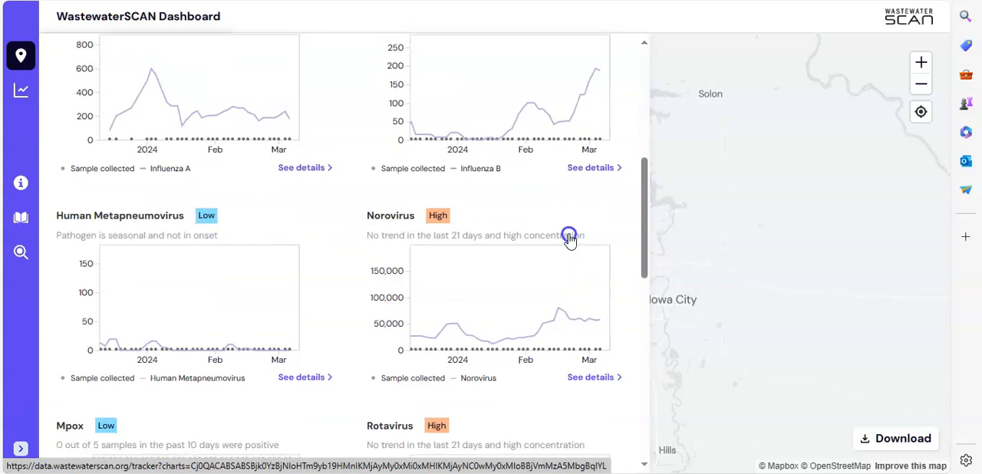
scroll(down, 3)
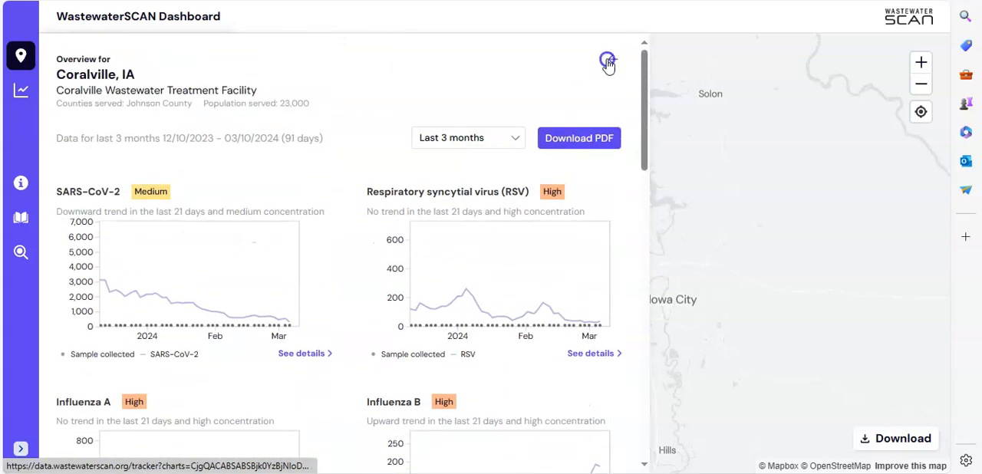
click(607, 62)
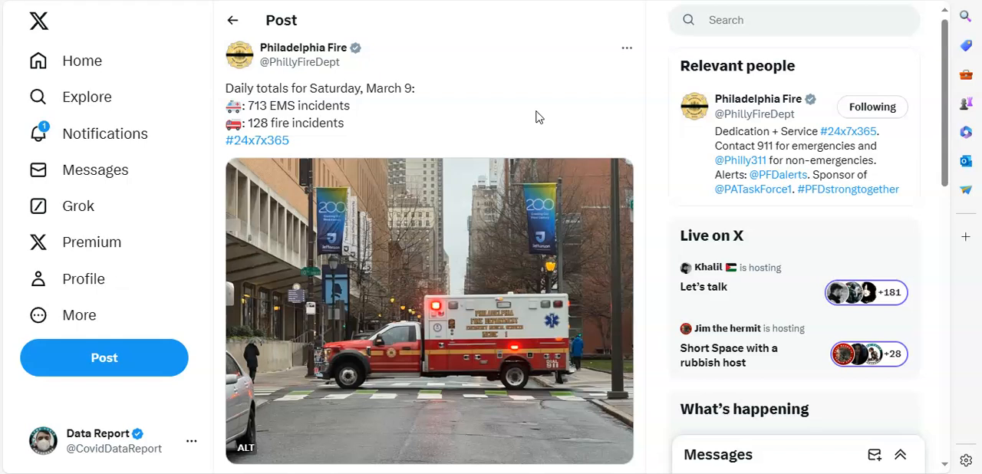
mouse_move(490, 65)
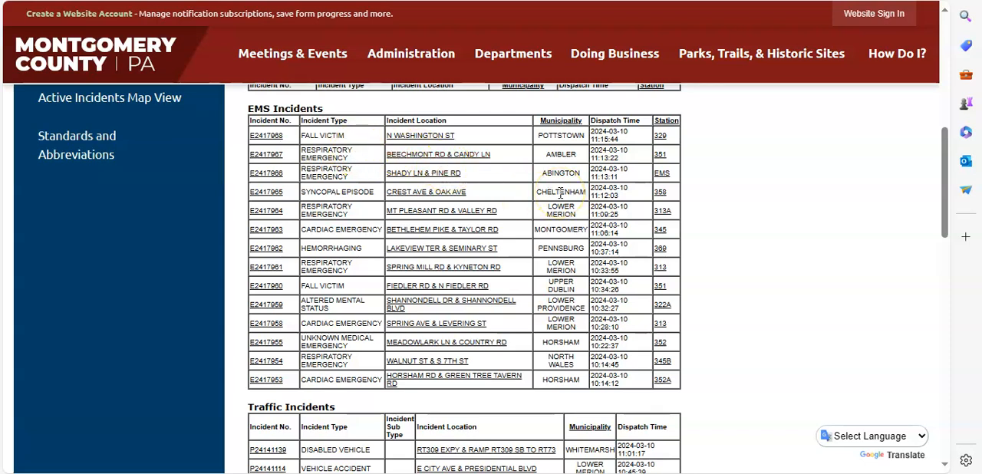
mouse_move(411, 53)
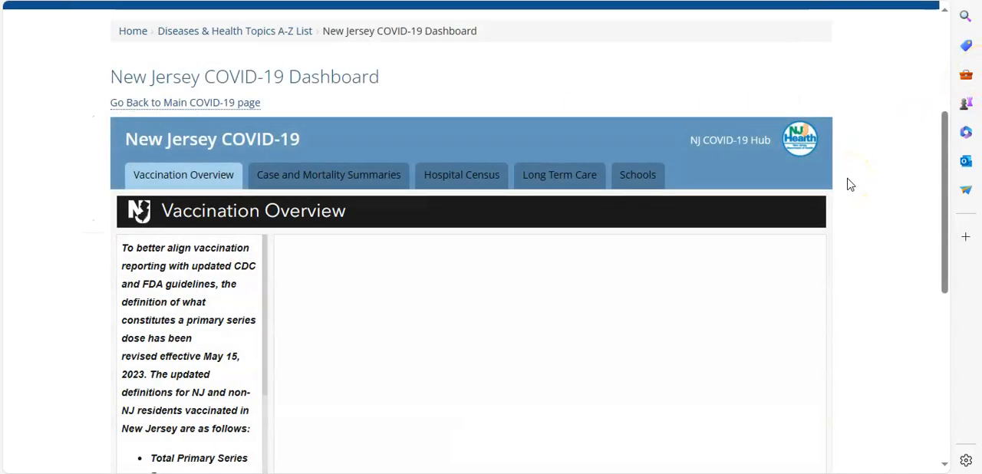
- Show the Hospital Census view: 52 of 70 hospitals reporting, 362 hospitalizations statewide
click(461, 174)
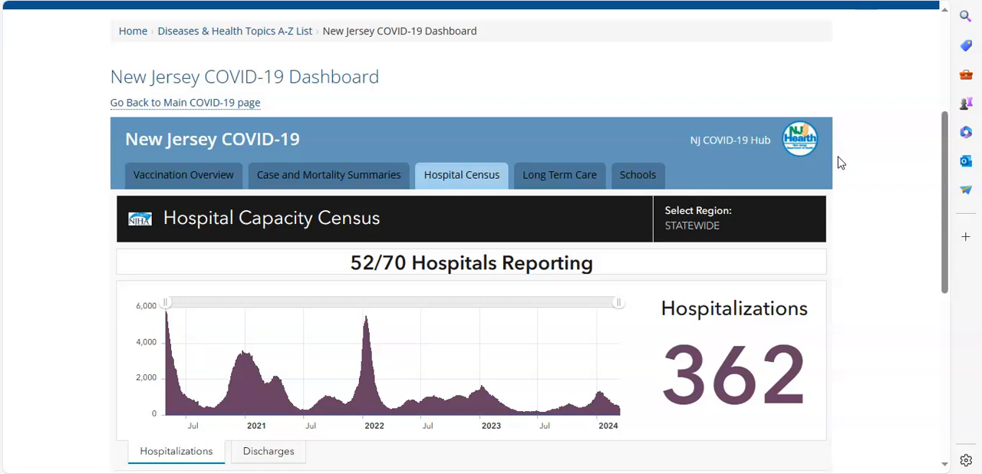
mouse_move(840, 162)
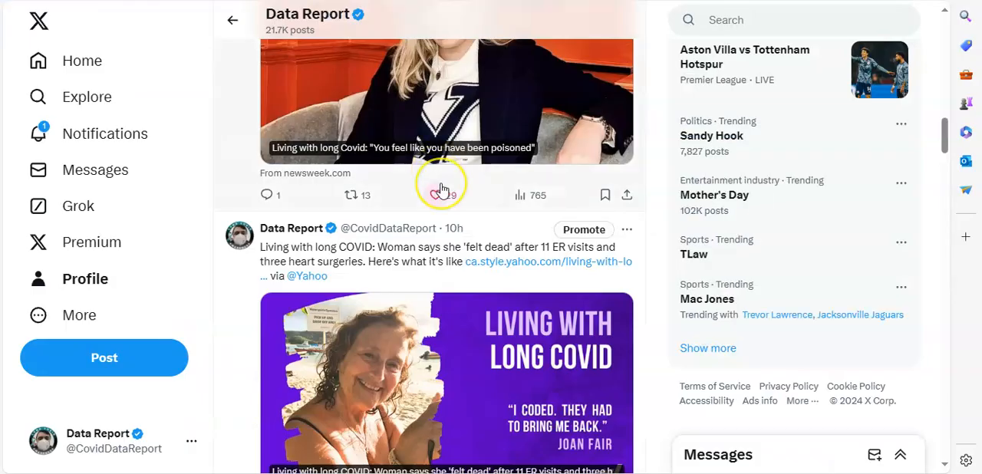
mouse_move(439, 195)
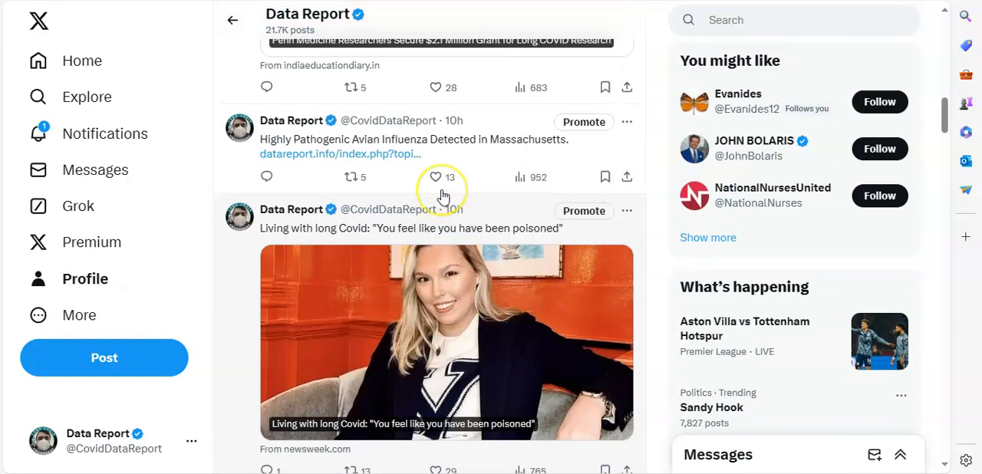
- Scroll the X profile feed to the avian influenza and Newsweek long COVID posts
scroll(down, 3)
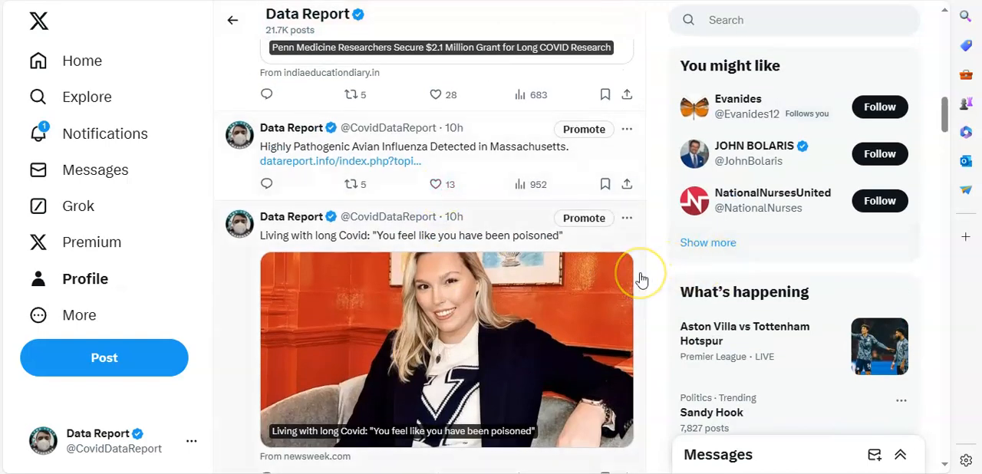
mouse_move(602, 264)
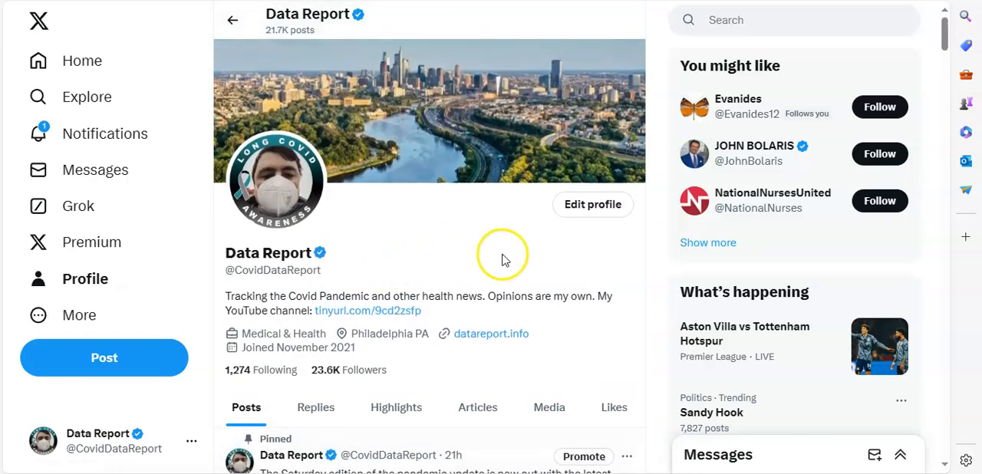
mouse_move(471, 233)
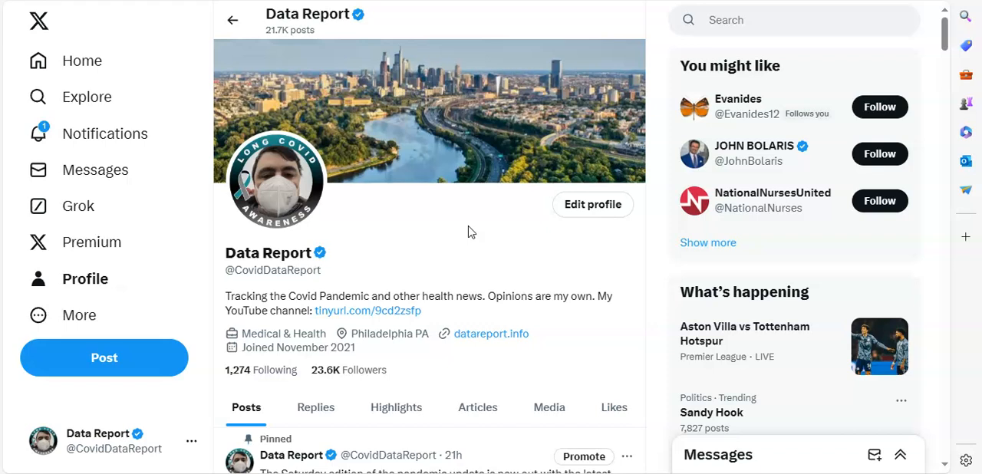
mouse_move(469, 227)
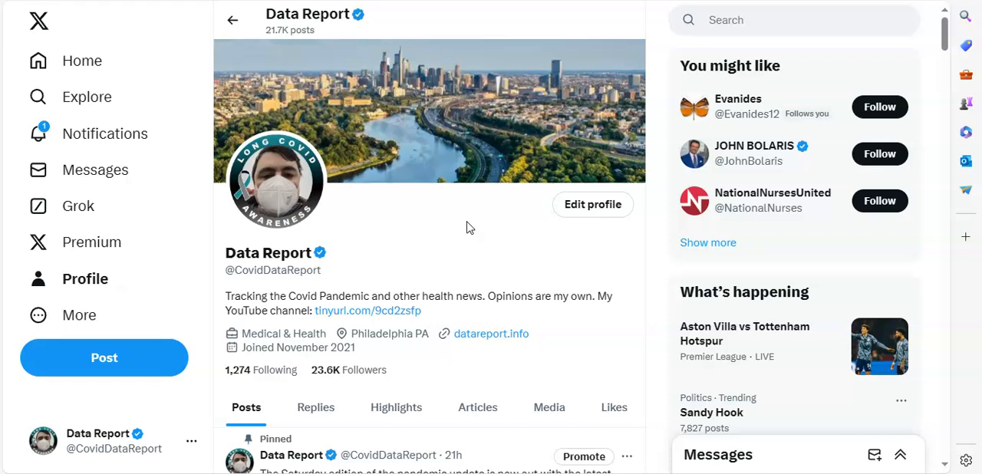